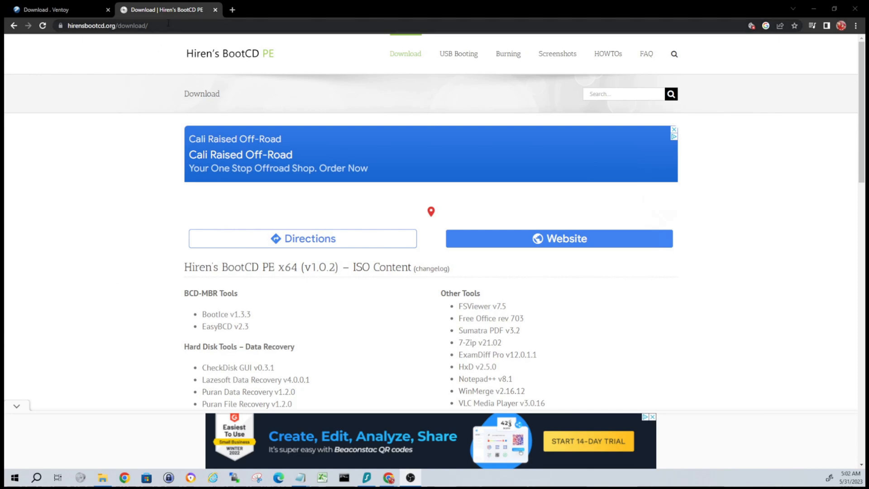
pyautogui.moveTo(163, 22)
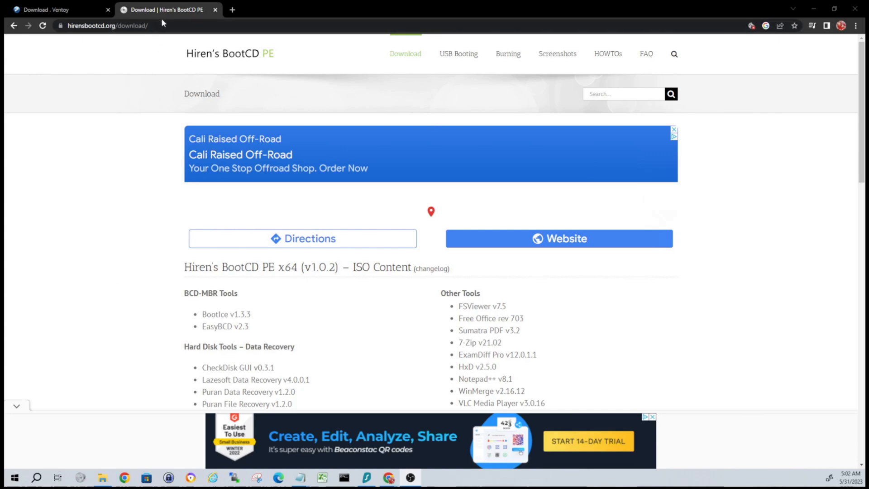
pyautogui.moveTo(183, 52)
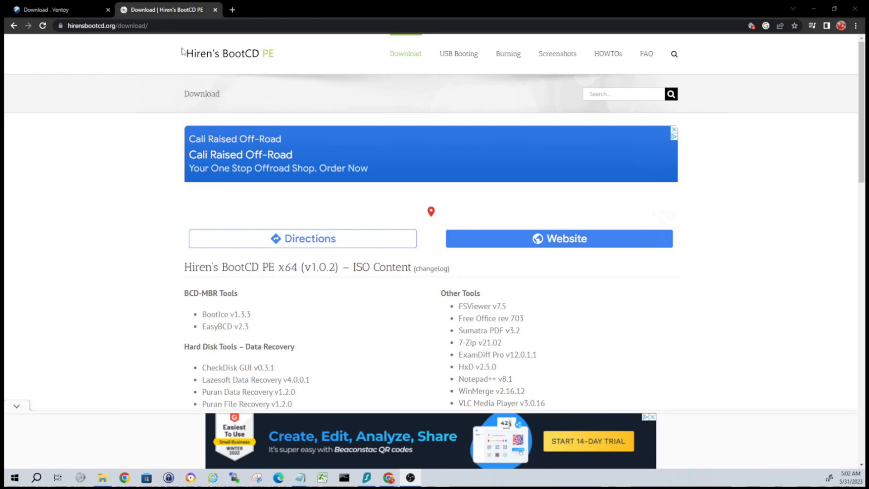
# - Scroll down the Hiren's BootCD PE page and dismiss the advertisement overlay
pyautogui.scroll(-3)
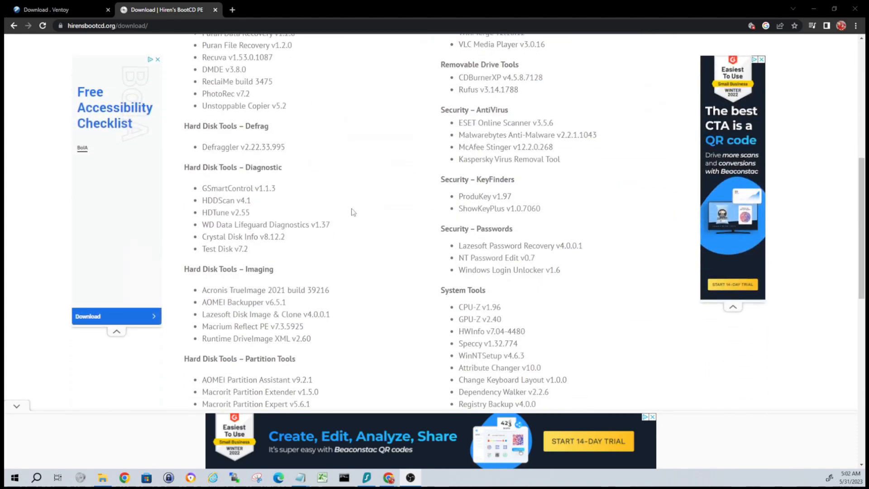
pyautogui.moveTo(340, 150)
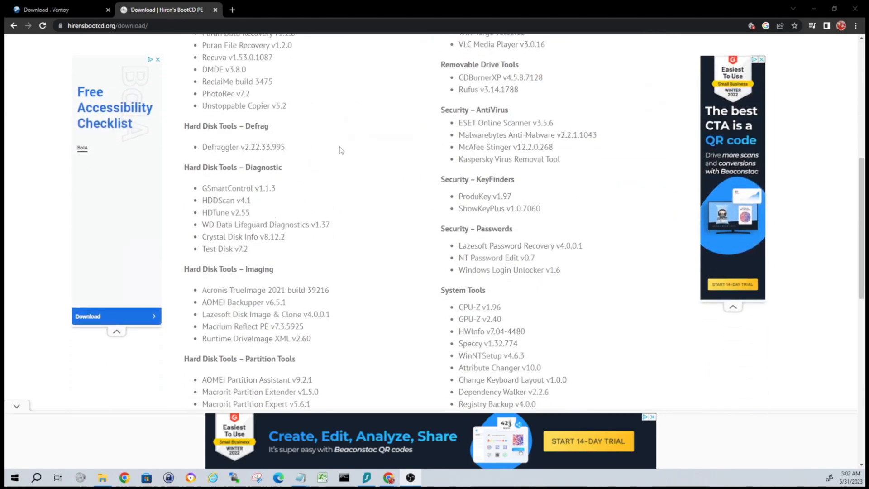
pyautogui.moveTo(324, 211)
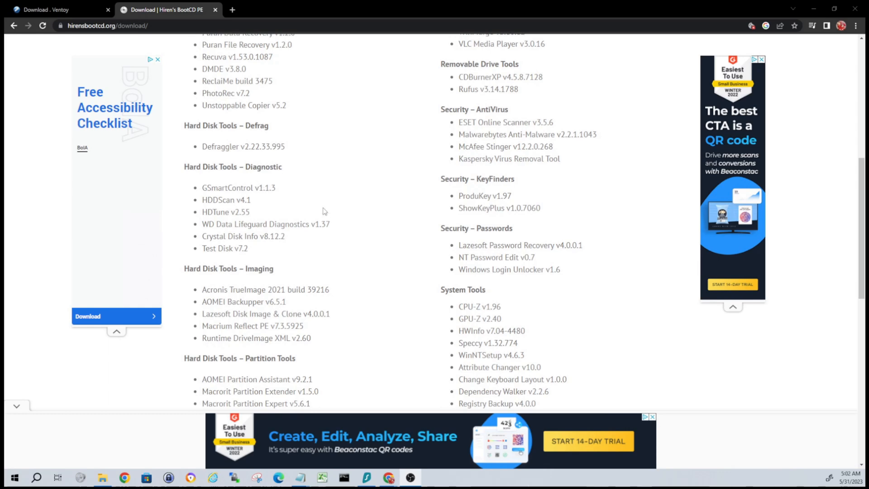
pyautogui.scroll(-3)
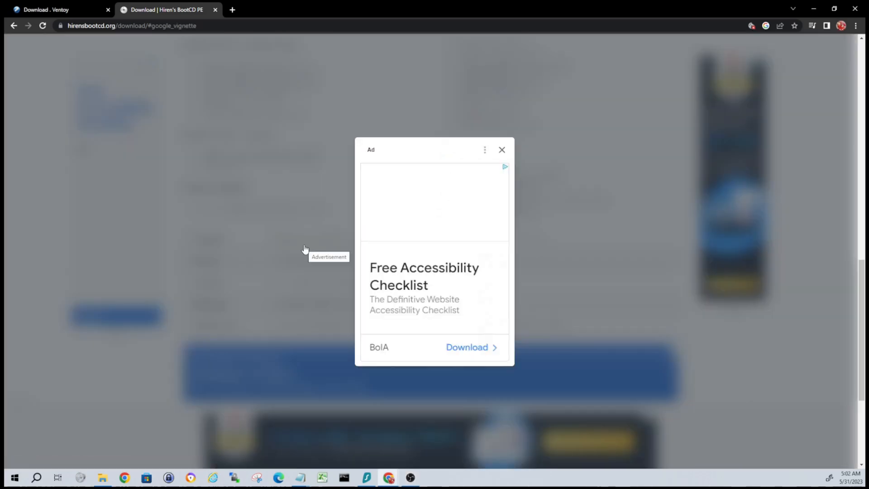
pyautogui.moveTo(503, 152)
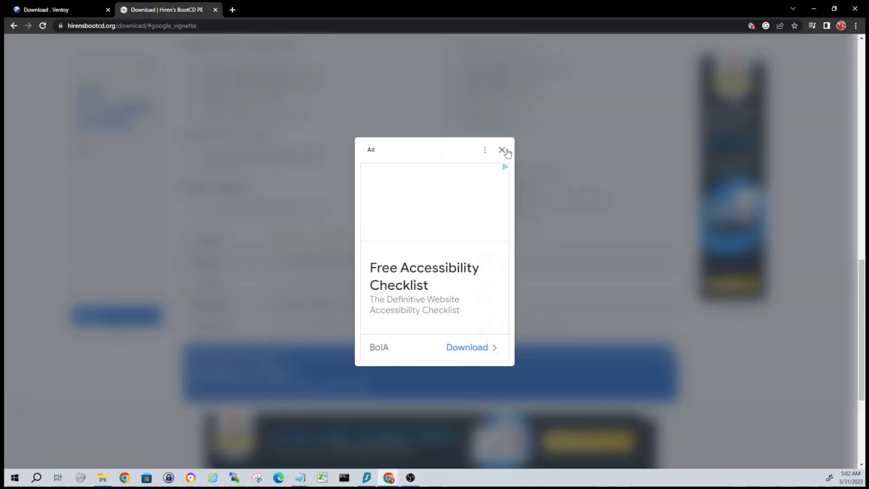
pyautogui.click(502, 150)
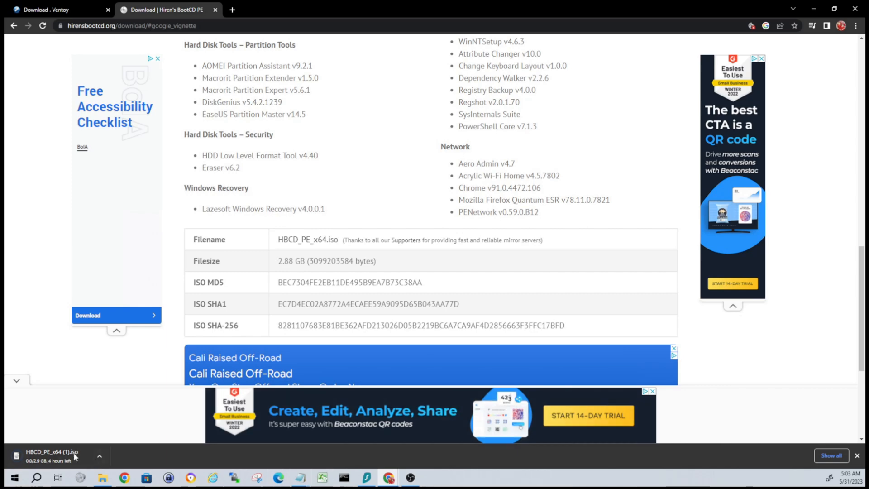
pyautogui.moveTo(109, 443)
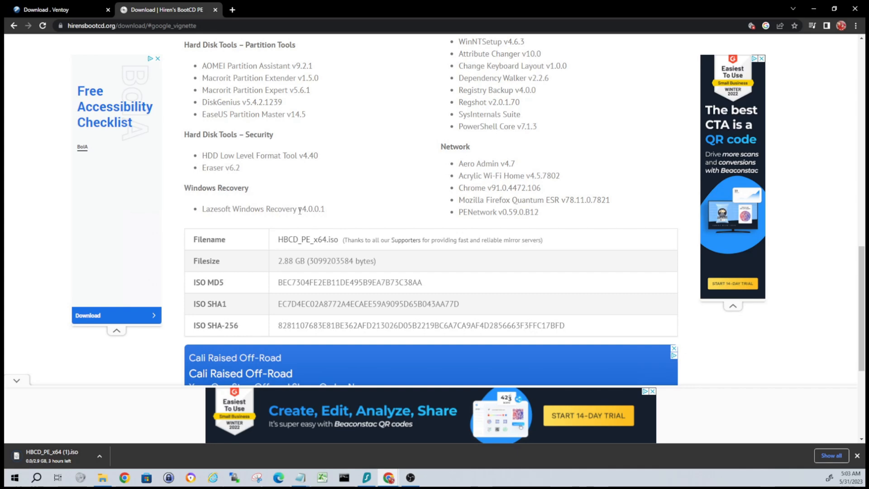
pyautogui.moveTo(355, 211)
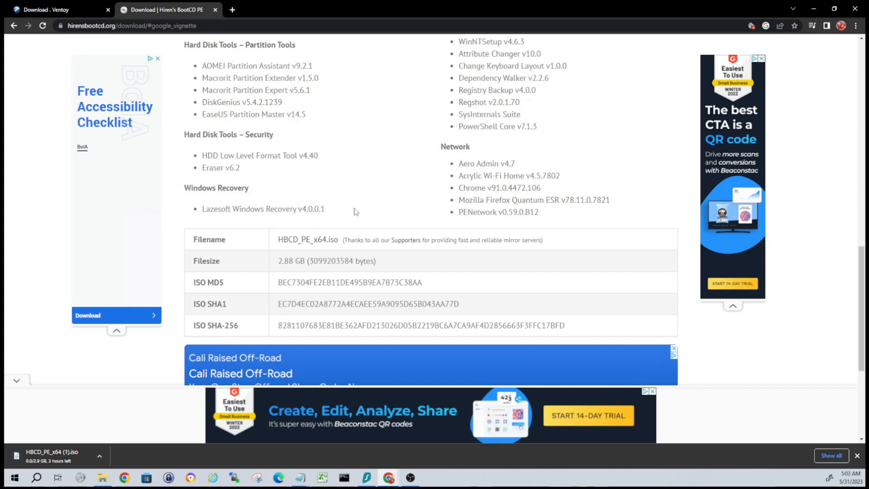
pyautogui.moveTo(358, 170)
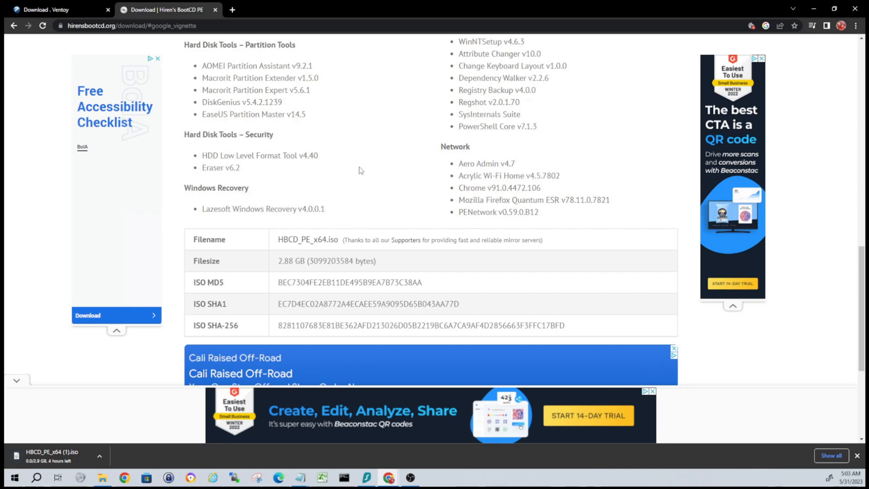
pyautogui.moveTo(373, 163)
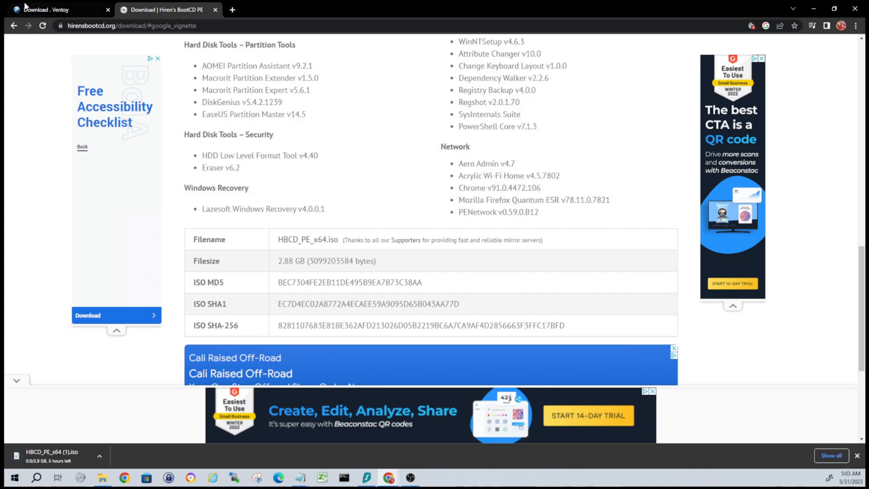
# - Follow the Ventoy download page's Windows link through to the GitHub releases page
pyautogui.click(57, 9)
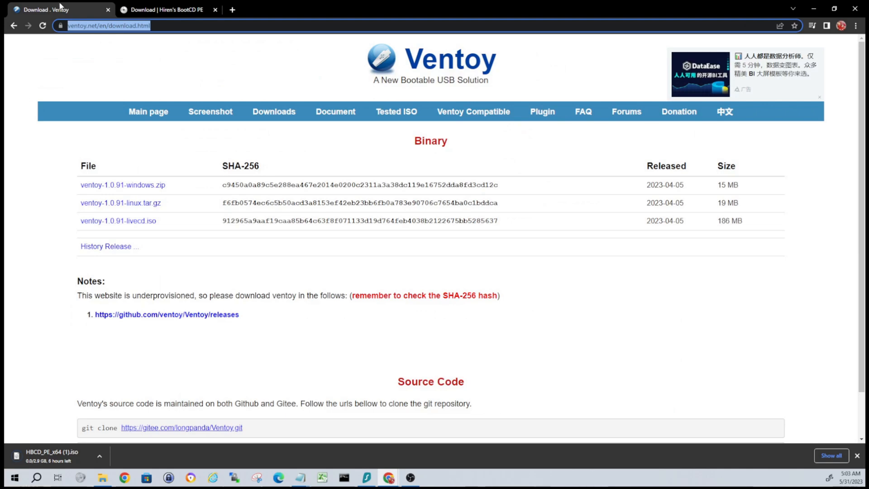
pyautogui.moveTo(131, 146)
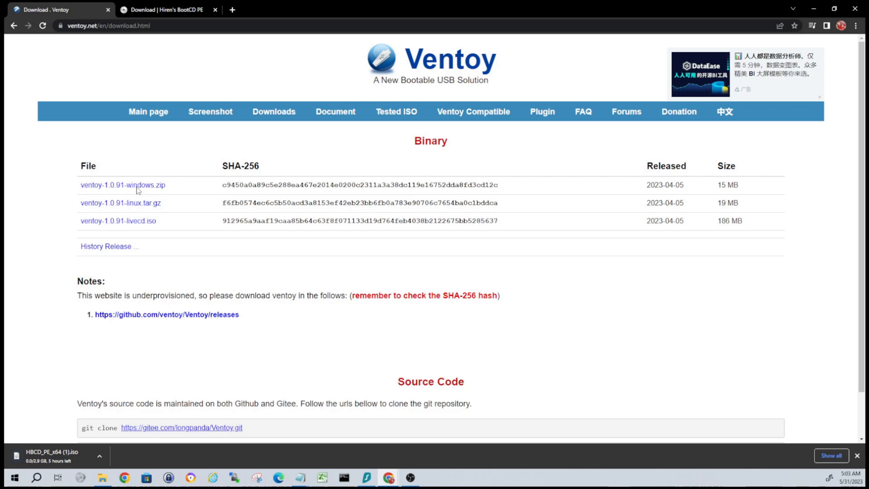
pyautogui.click(272, 9)
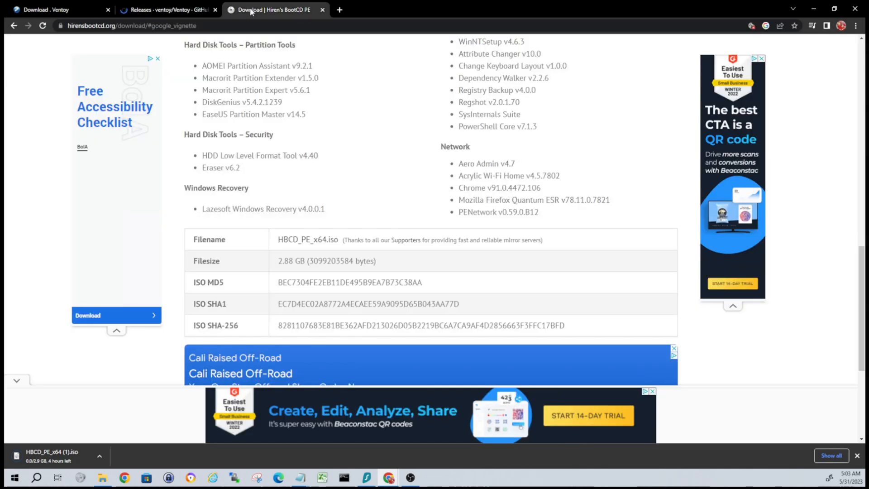
pyautogui.click(58, 9)
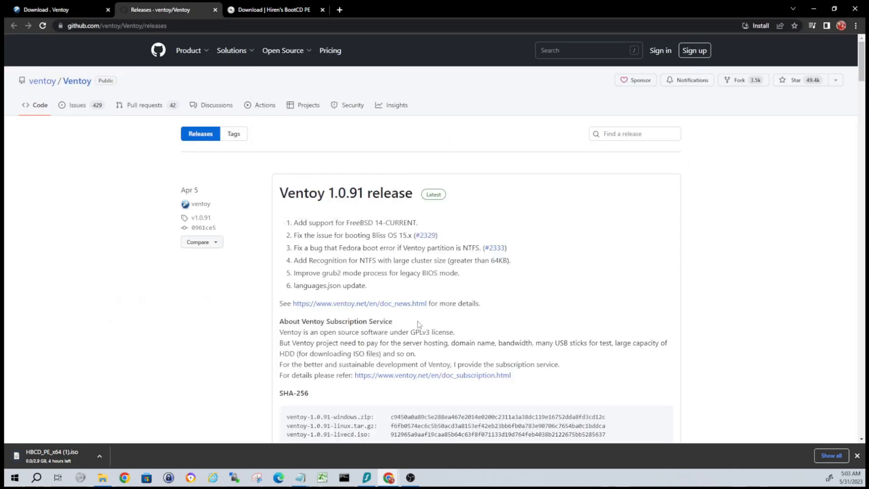
# - Download ventoy-1.0.91-windows.zip from the release Assets list
pyautogui.scroll(-3)
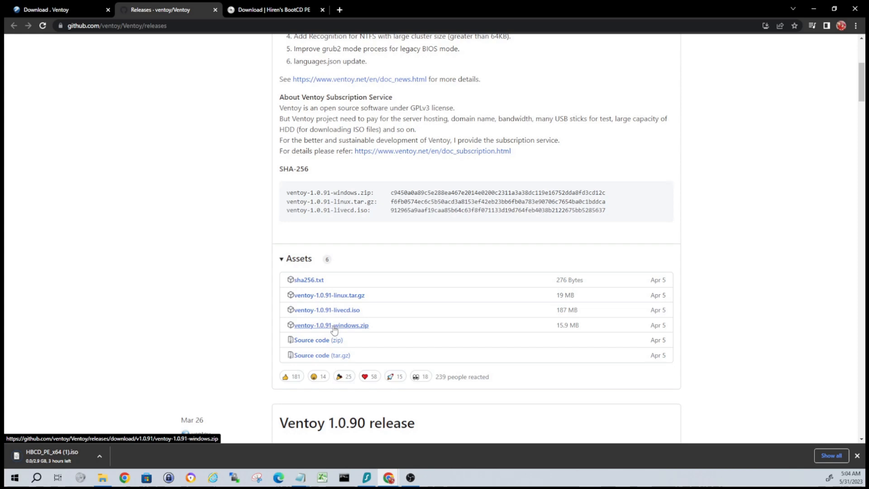
pyautogui.click(331, 325)
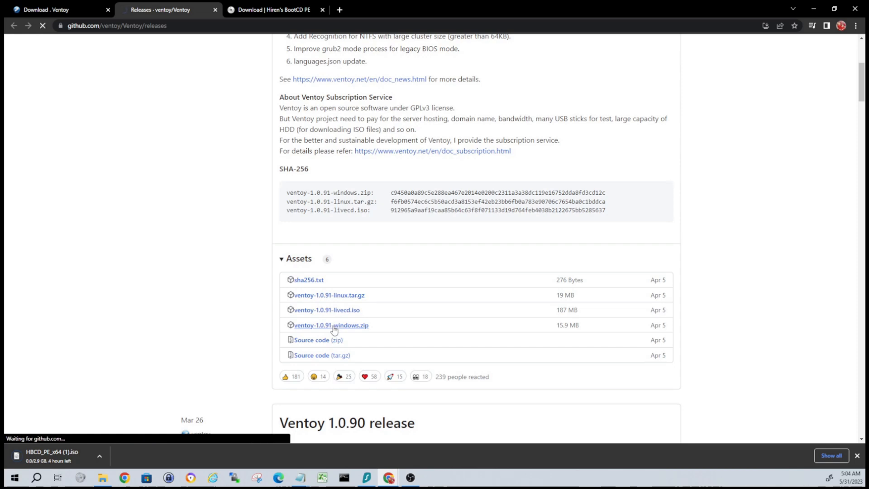
pyautogui.click(330, 325)
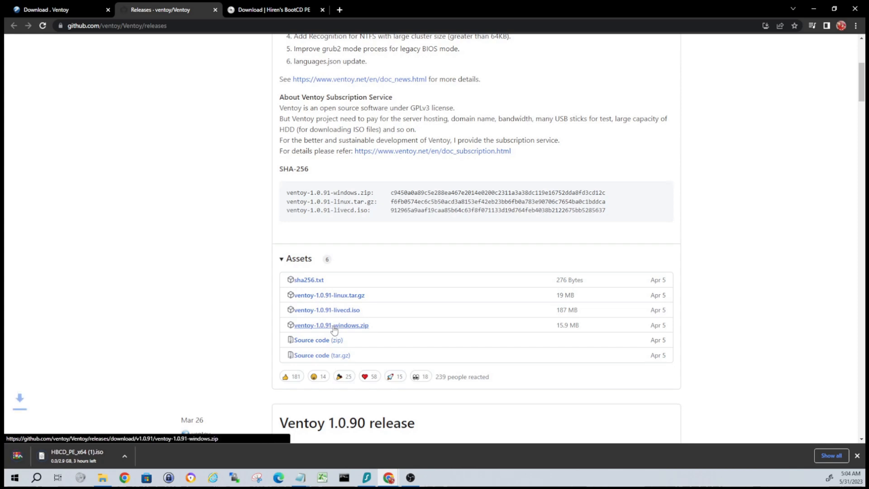
pyautogui.click(331, 325)
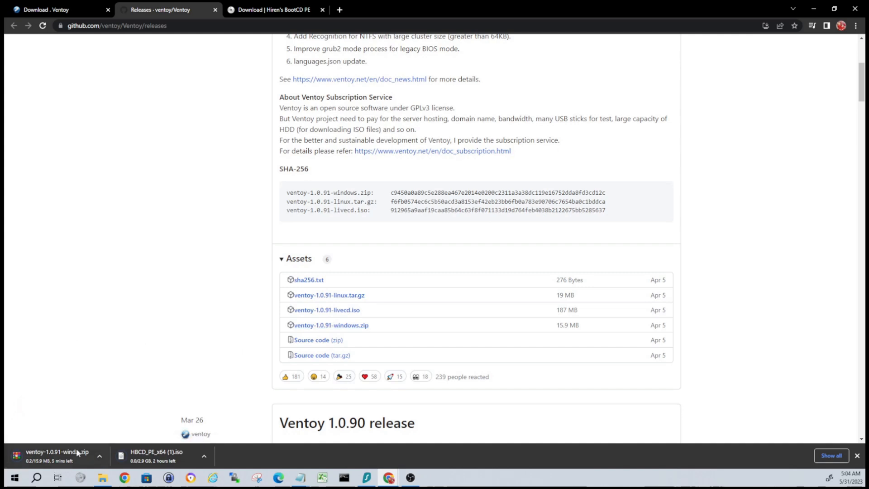
pyautogui.moveTo(77, 278)
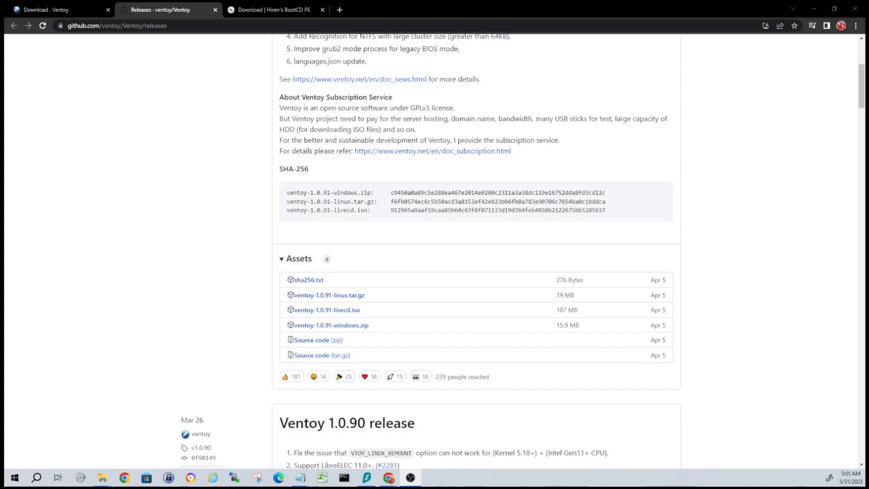
# - Extract the downloaded Ventoy zip archive into the Downloads folder
pyautogui.click(101, 481)
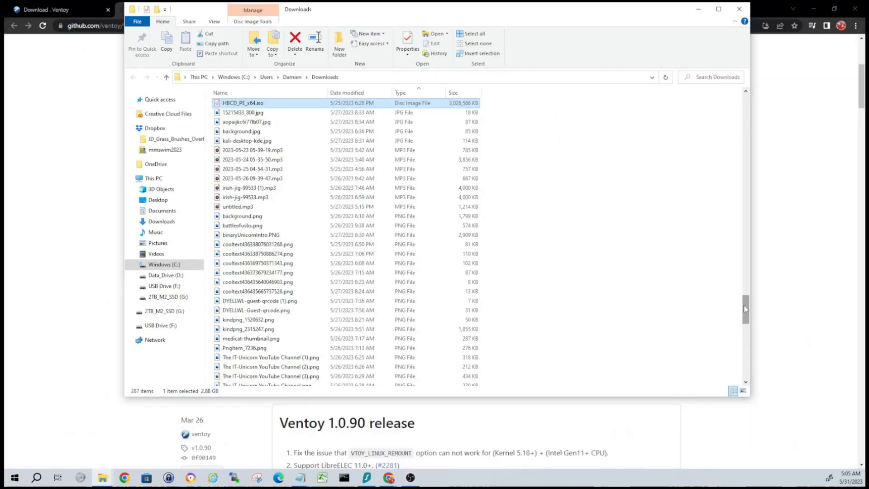
pyautogui.scroll(-3)
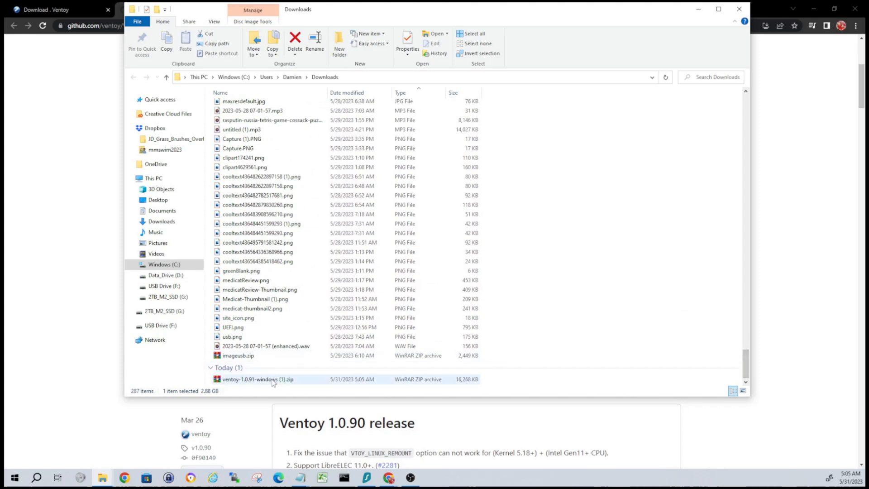
pyautogui.rightClick(272, 379)
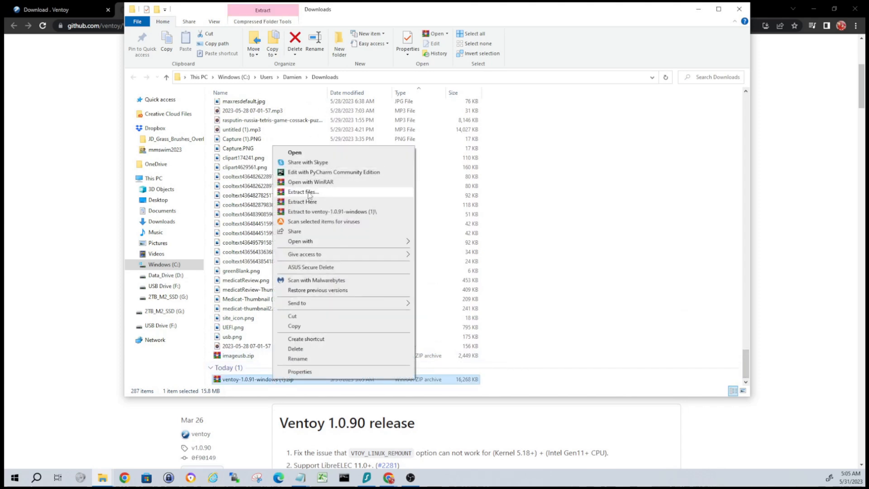
pyautogui.click(303, 191)
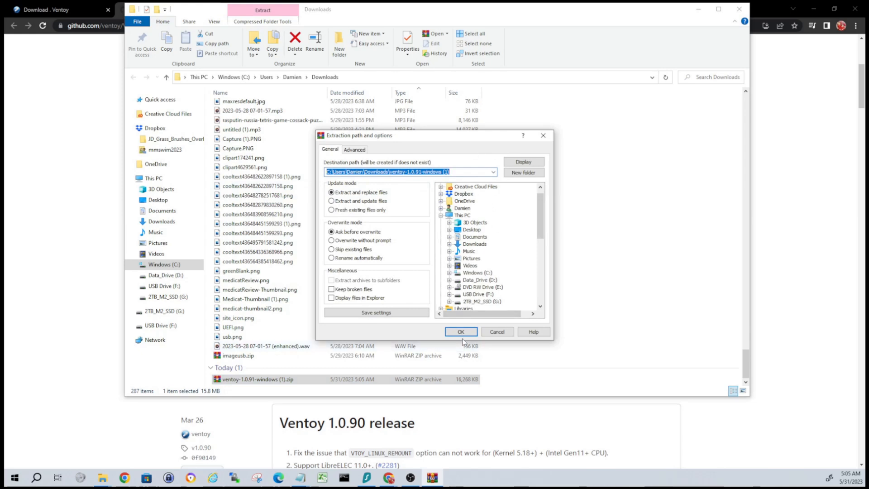
pyautogui.click(461, 332)
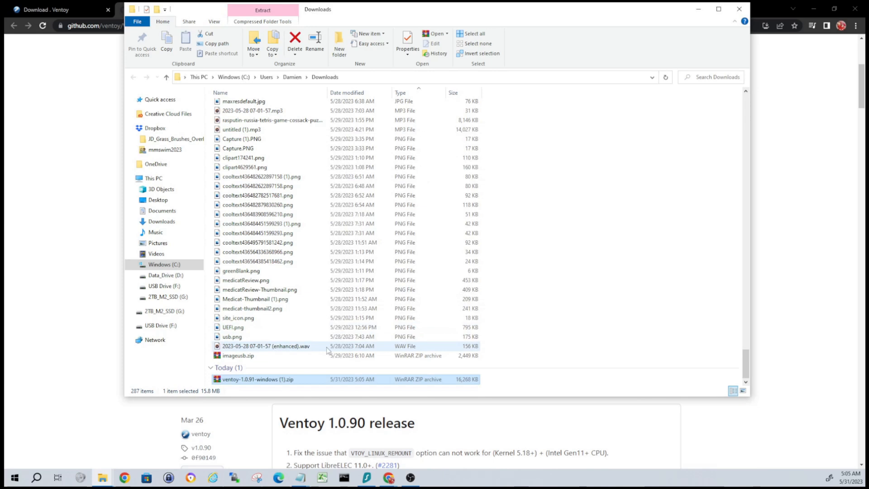
# - Enter the extracted ventoy-1.0.91 folder and select Ventoy2Disk.exe
pyautogui.click(263, 9)
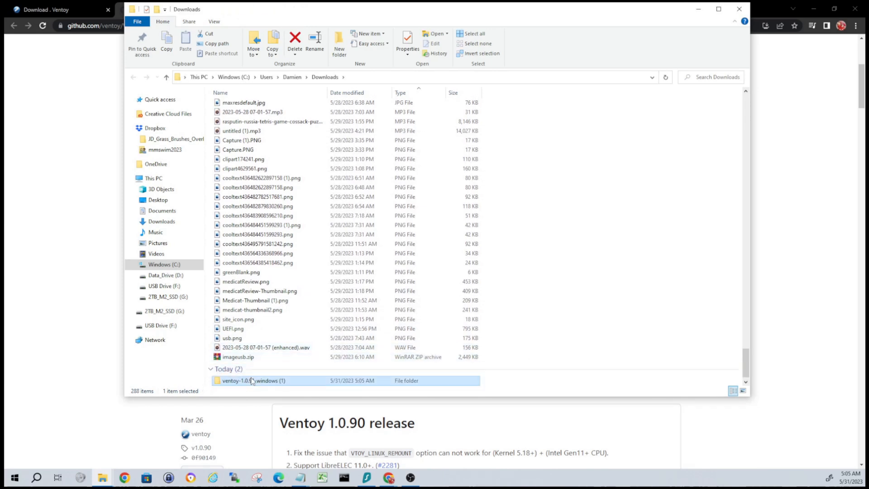
pyautogui.doubleClick(253, 381)
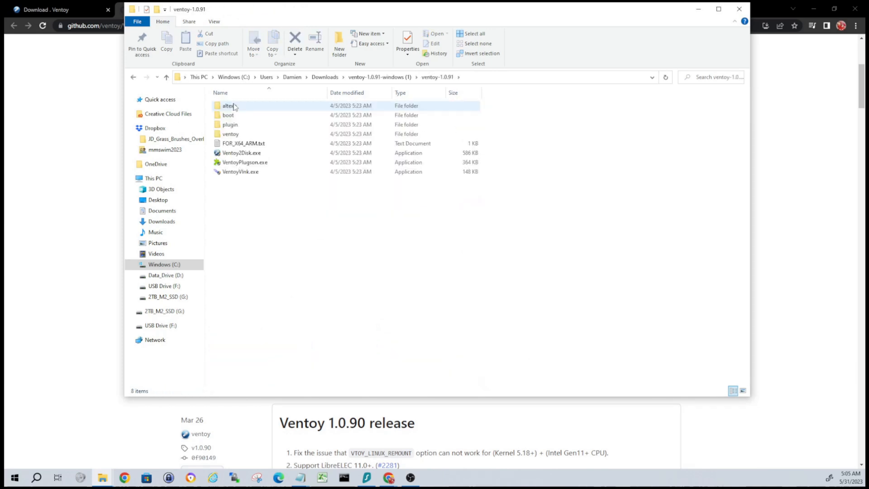
pyautogui.click(241, 153)
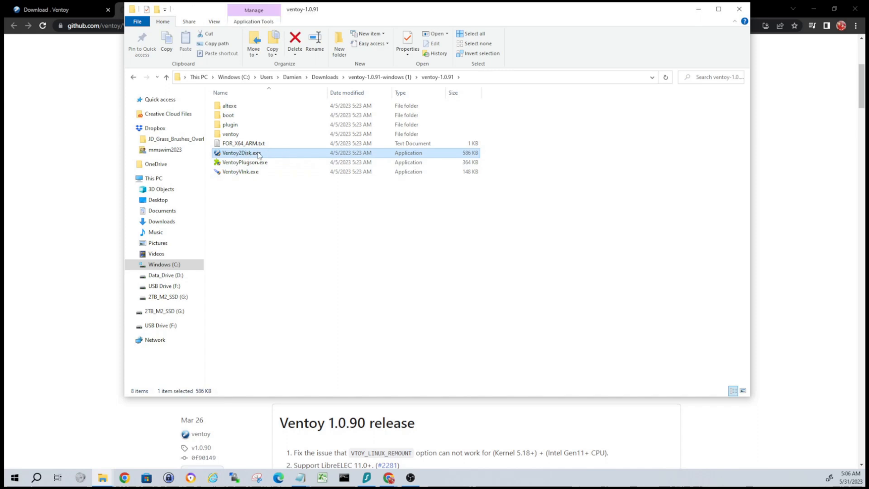
pyautogui.moveTo(261, 154)
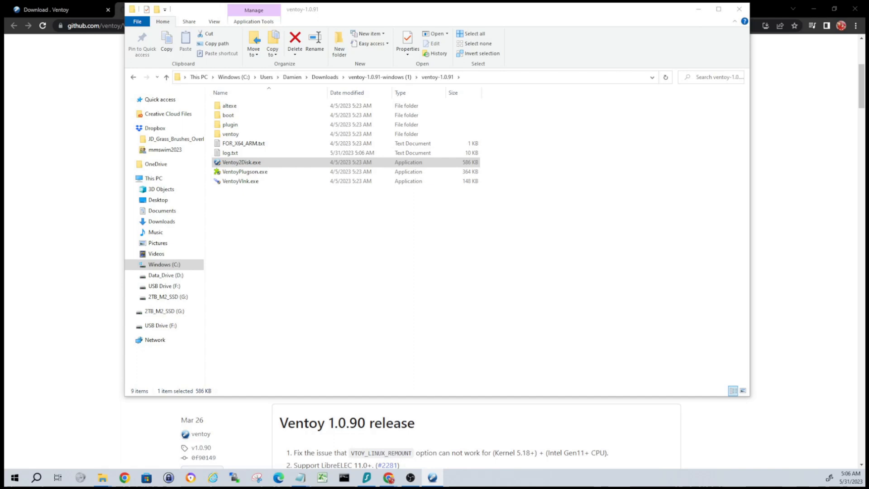
# - Launch Ventoy2Disk and install Ventoy onto the 64GB flash disk, confirming both format warnings
pyautogui.doubleClick(241, 163)
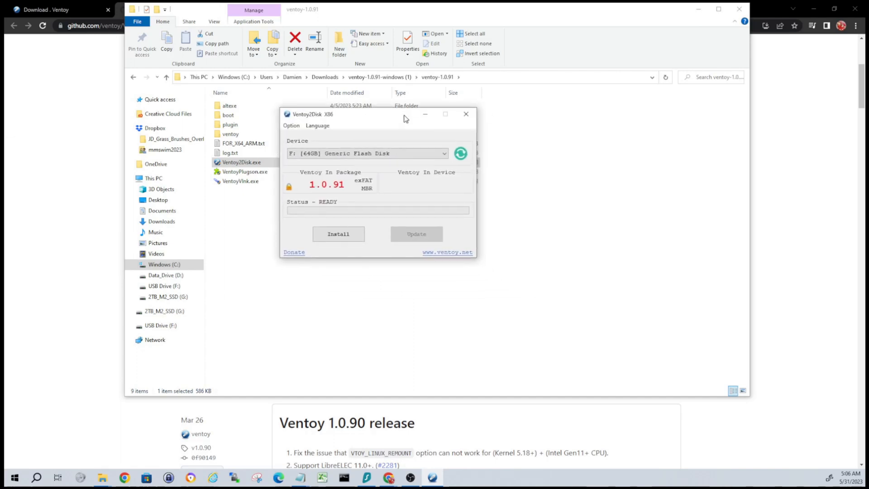
pyautogui.moveTo(377, 114); pyautogui.dragTo(376, 110)
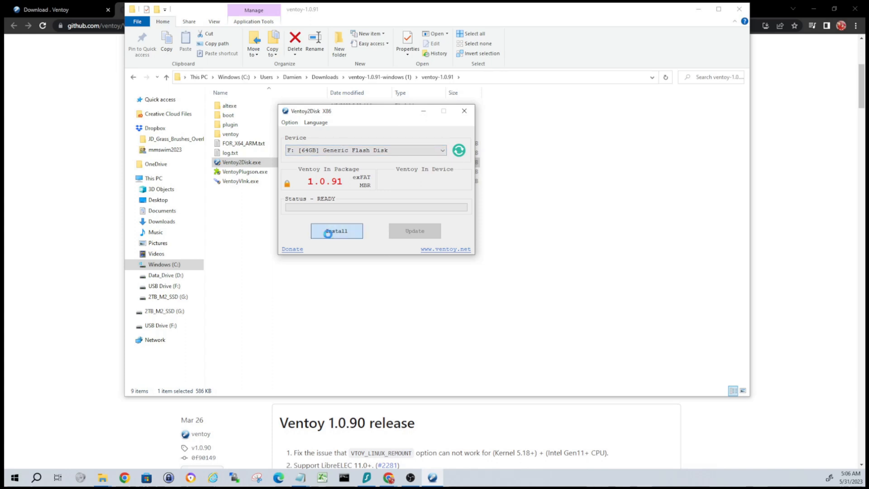
pyautogui.click(335, 231)
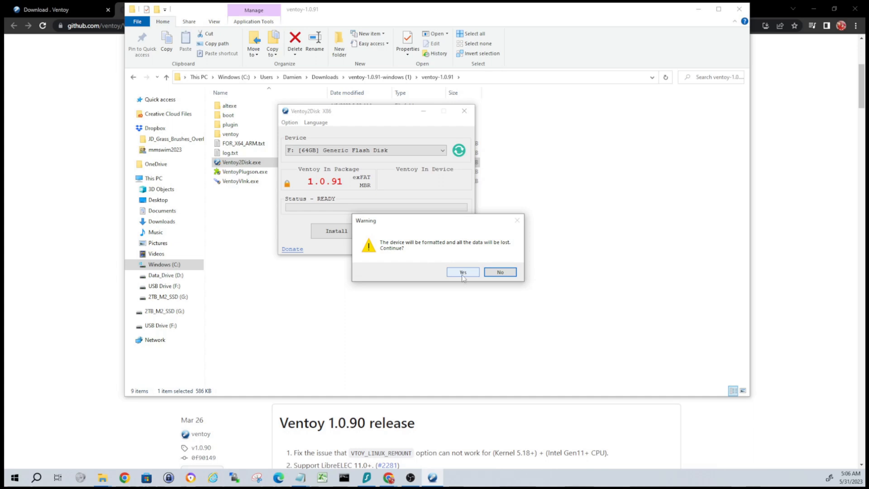
pyautogui.click(462, 272)
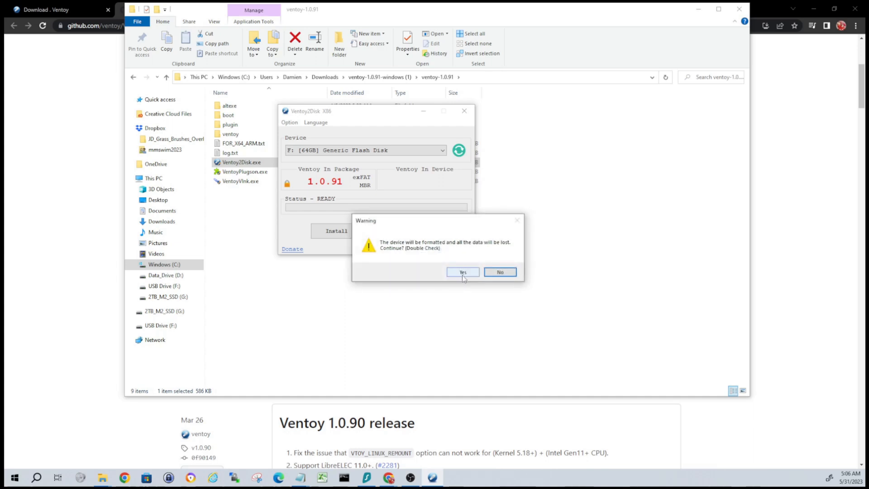
pyautogui.click(463, 272)
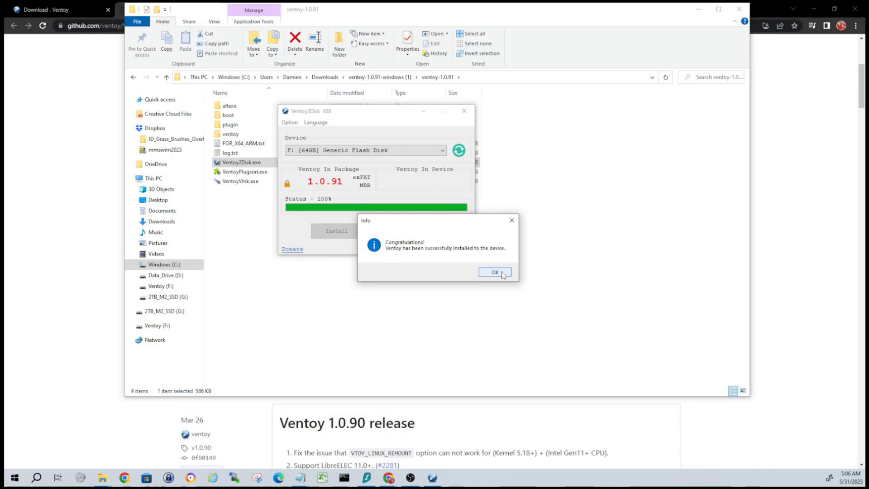
# - Acknowledge the successful installation and close the Ventoy2Disk installer
pyautogui.click(495, 273)
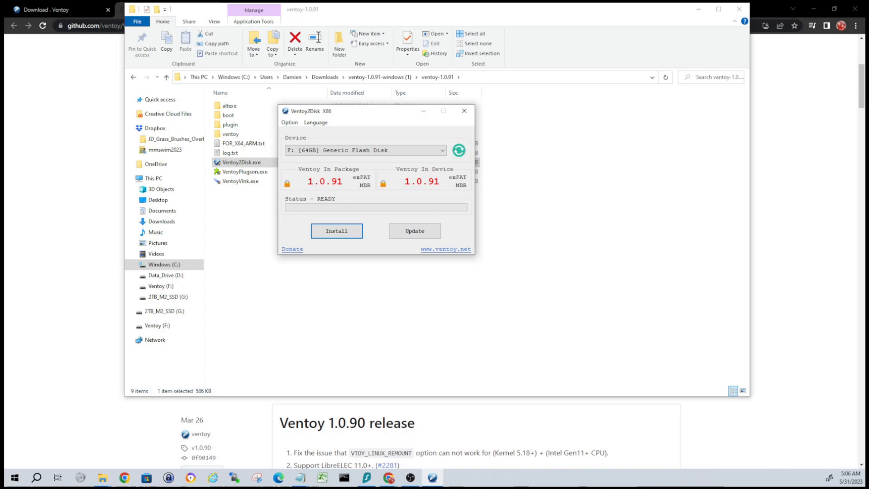
pyautogui.click(464, 110)
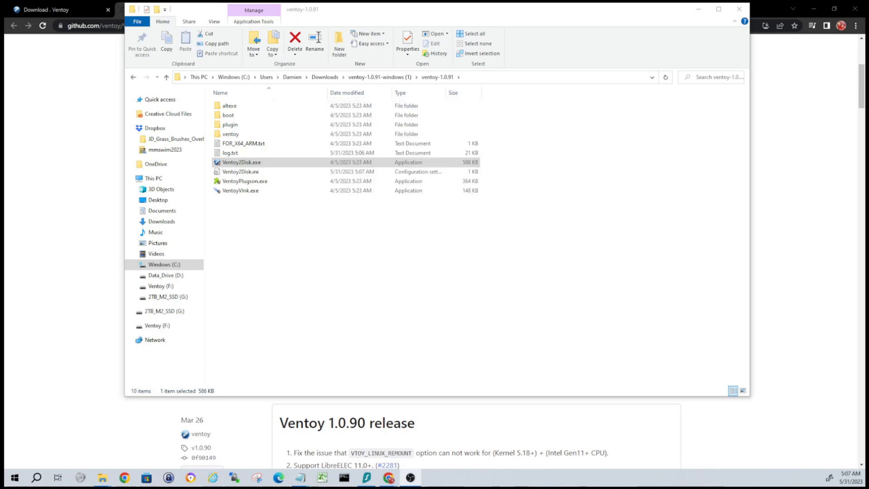
pyautogui.moveTo(510, 275)
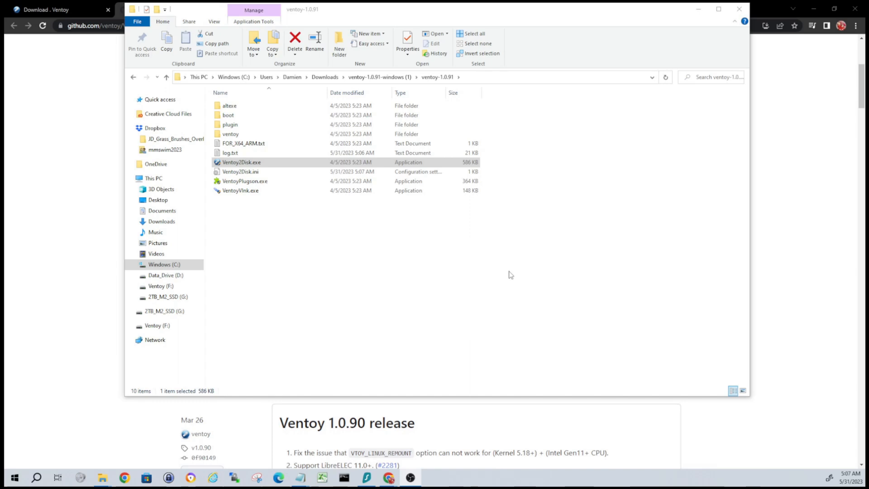
# - Copy HBCD_PE_x64.iso from Downloads and paste it onto the Ventoy (F:) drive
pyautogui.click(219, 260)
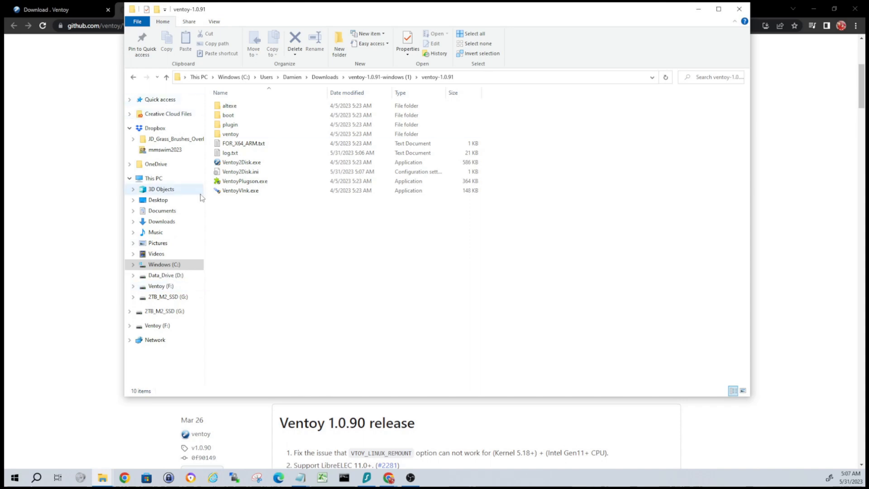
pyautogui.click(162, 221)
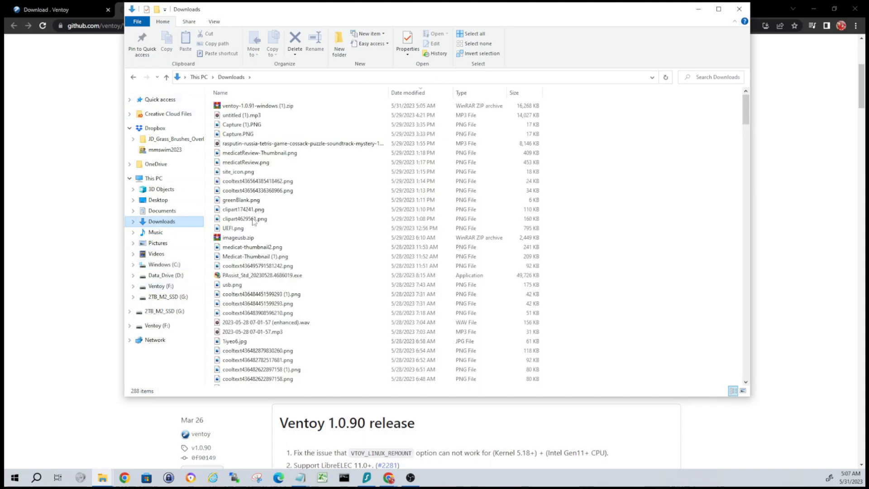
pyautogui.click(241, 200)
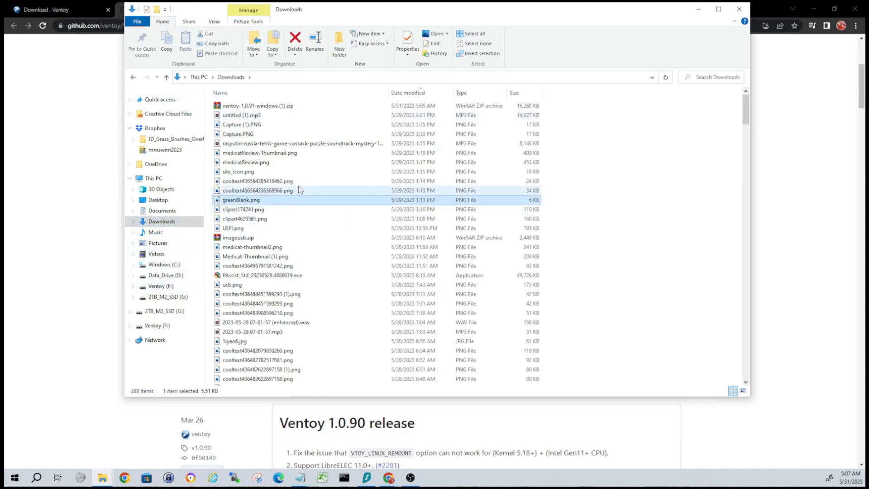
pyautogui.click(244, 102)
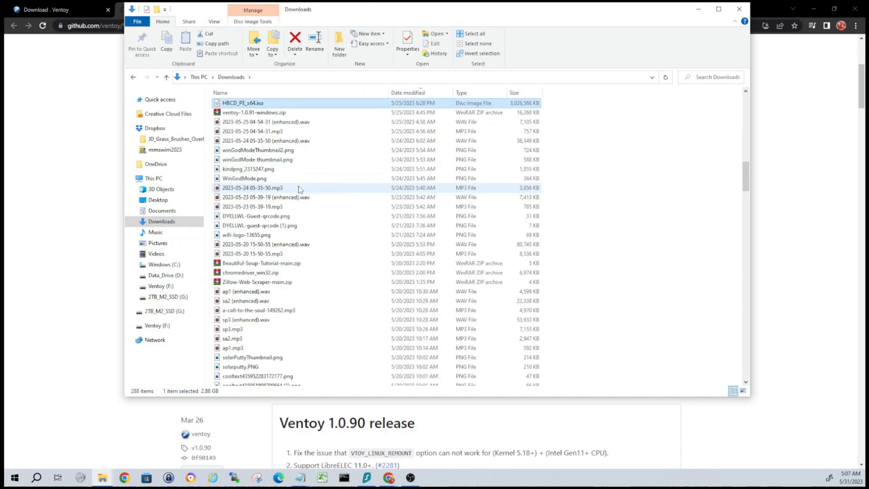
pyautogui.rightClick(243, 102)
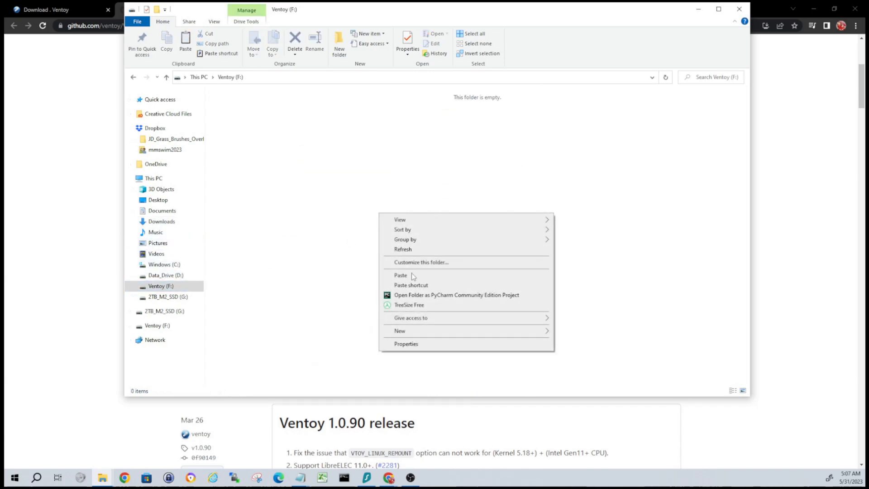
pyautogui.click(401, 275)
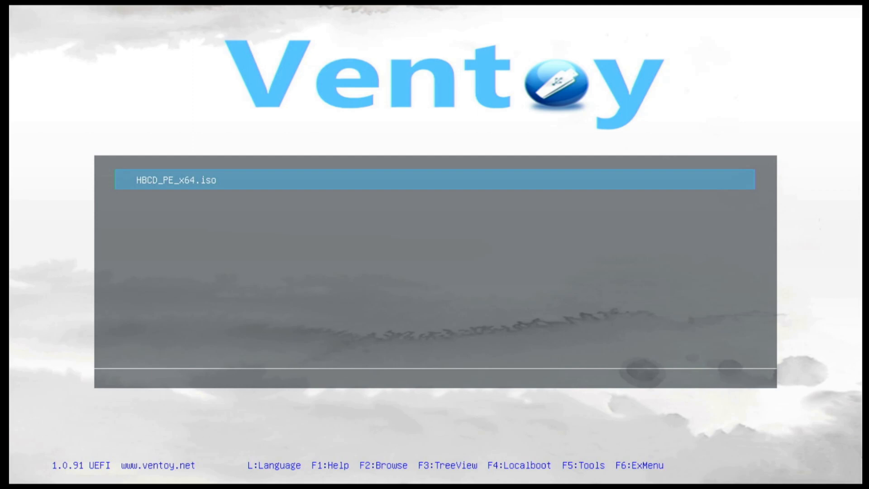
# - Boot the HBCD_PE_x64.iso entry from the Ventoy boot menu
pyautogui.press('Return')
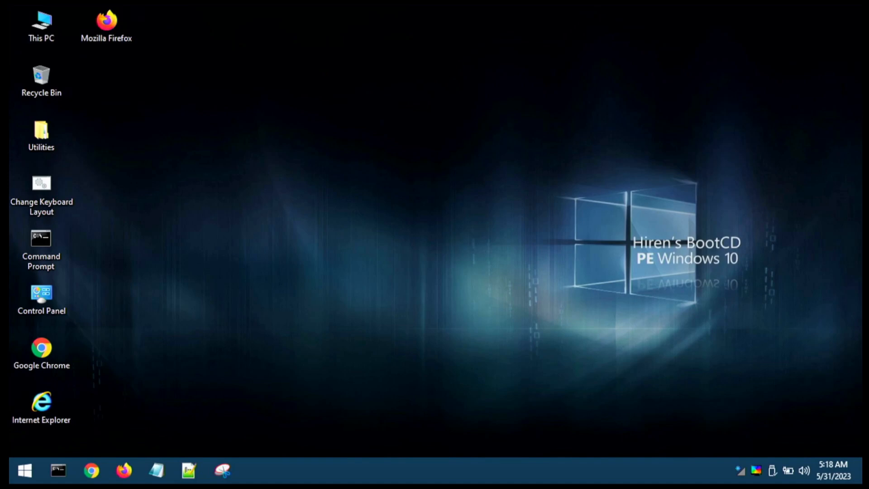
# - Show All Programs in the start menu and expand the Accessibility and Accessories groups
pyautogui.click(23, 470)
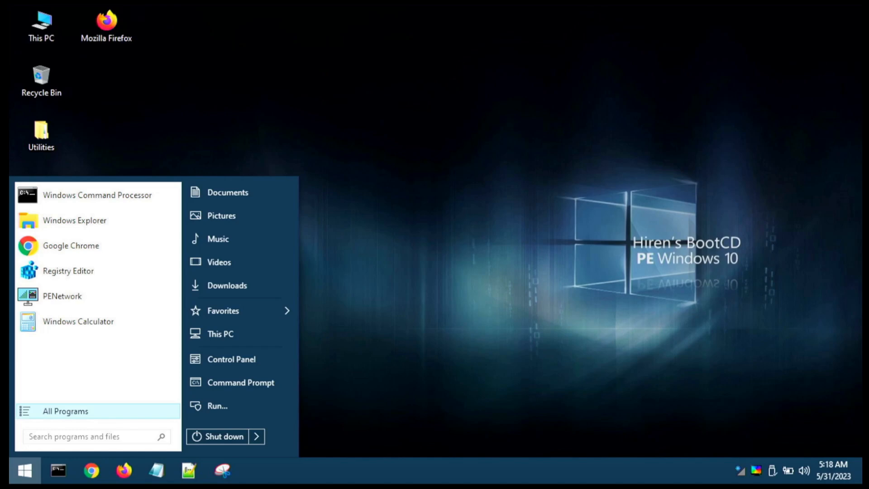
pyautogui.click(65, 411)
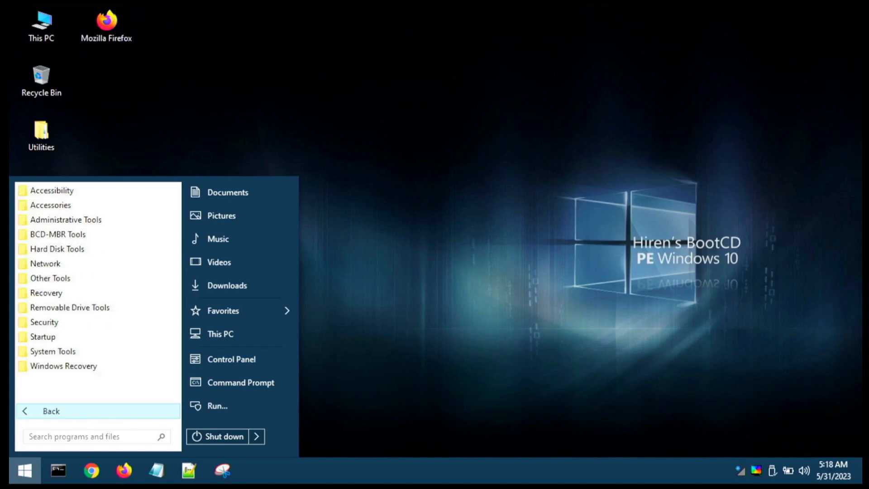
pyautogui.moveTo(66, 219)
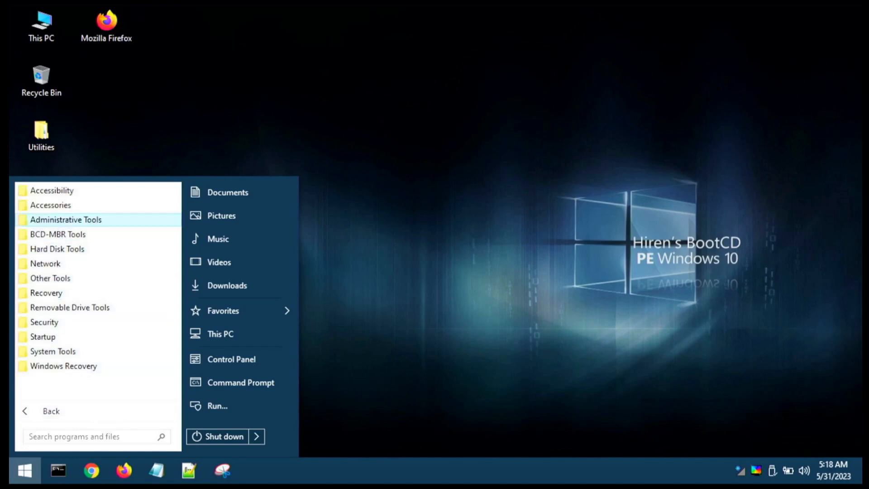
pyautogui.click(52, 189)
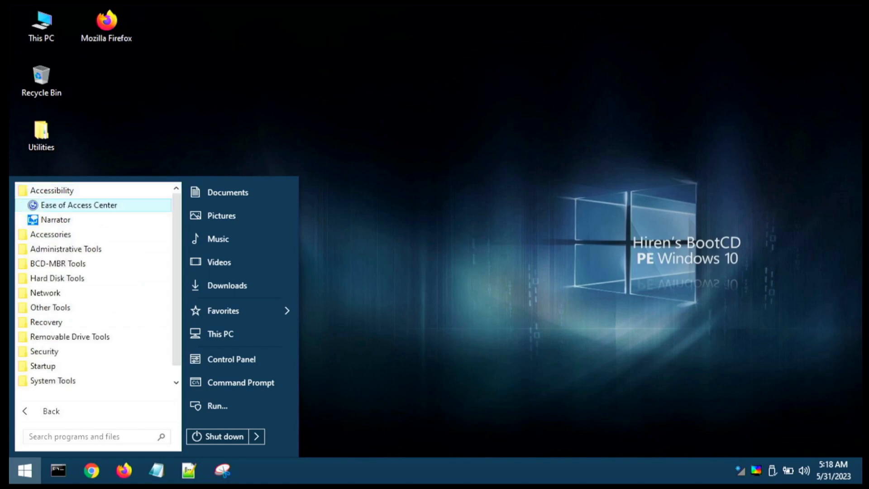
pyautogui.moveTo(50, 234)
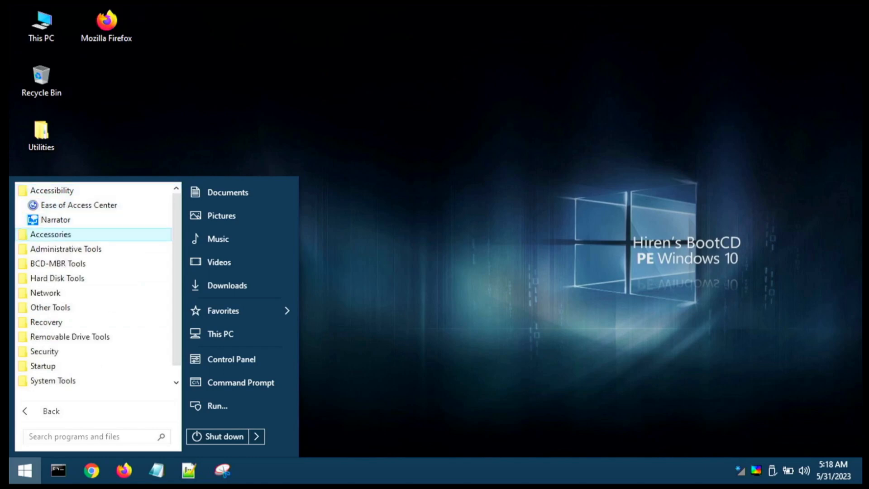
pyautogui.click(51, 234)
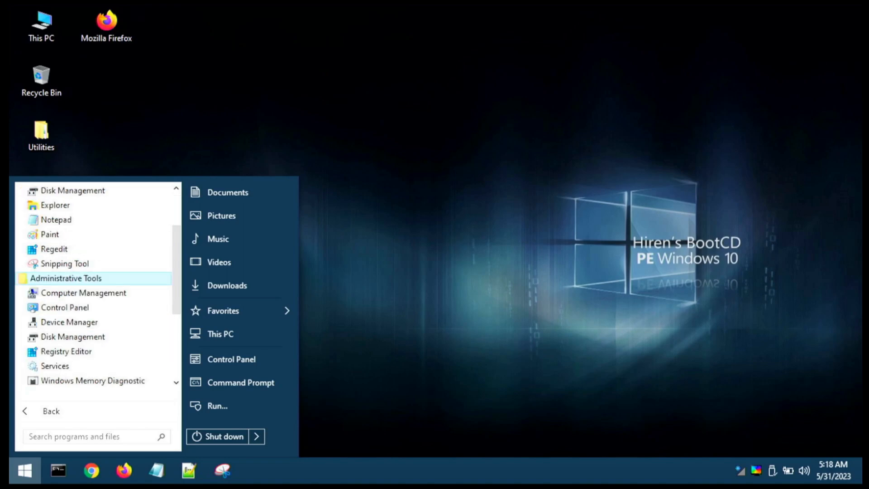
pyautogui.scroll(-3)
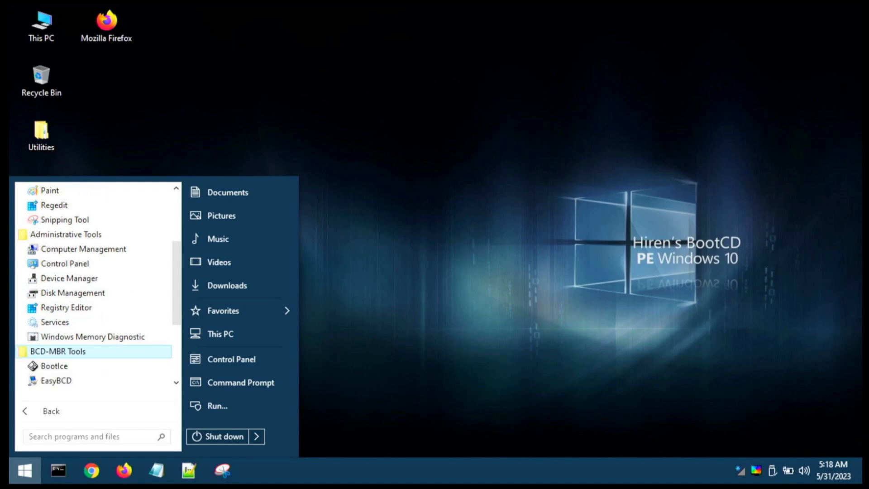
pyautogui.scroll(-3)
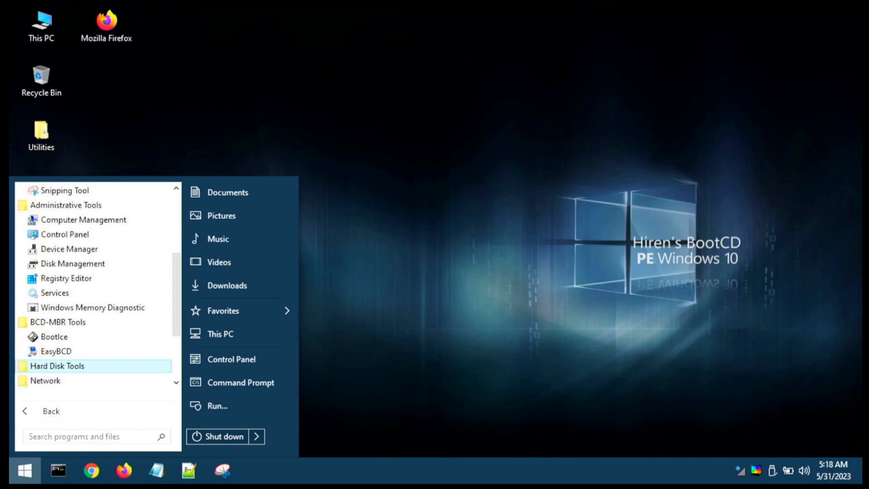
# - Expand Hard Disk Tools and scroll through its data recovery, defrag, diagnostic and imaging subgroups
pyautogui.click(57, 366)
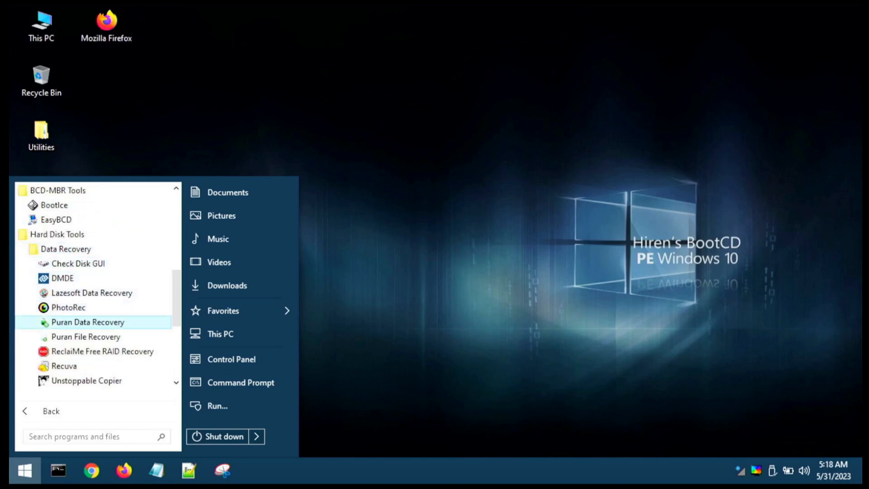
pyautogui.scroll(-3)
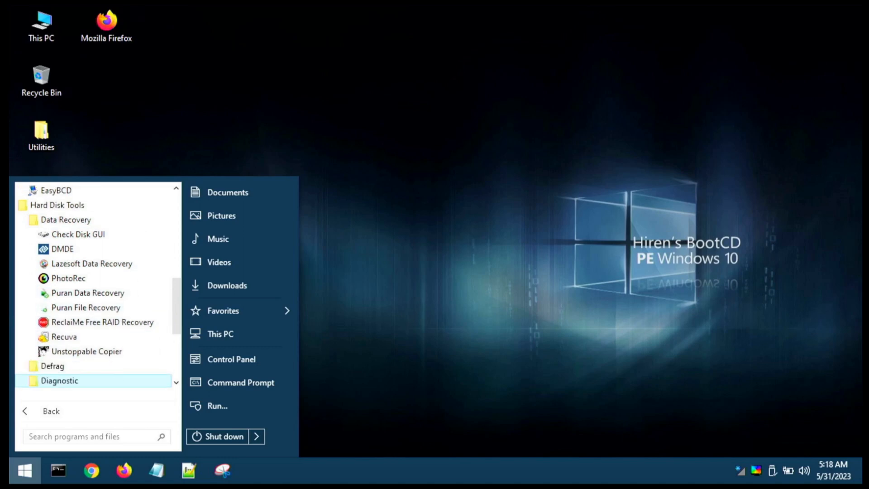
pyautogui.moveTo(52, 366)
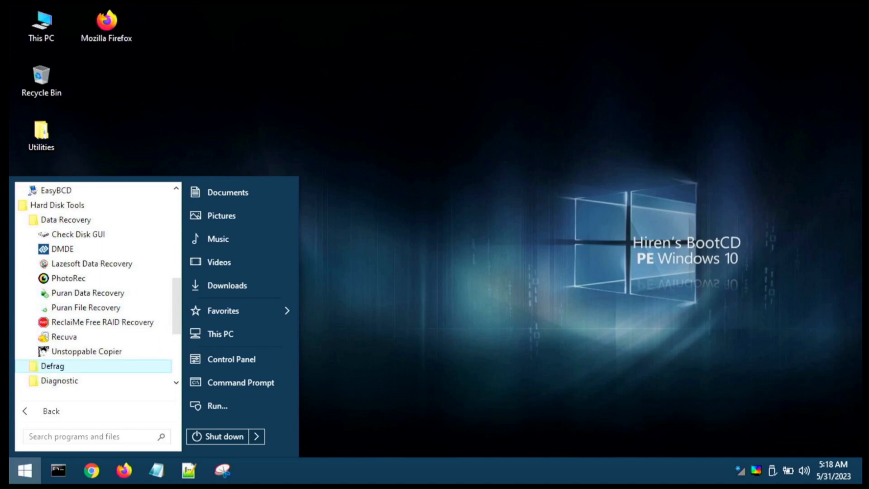
pyautogui.scroll(-3)
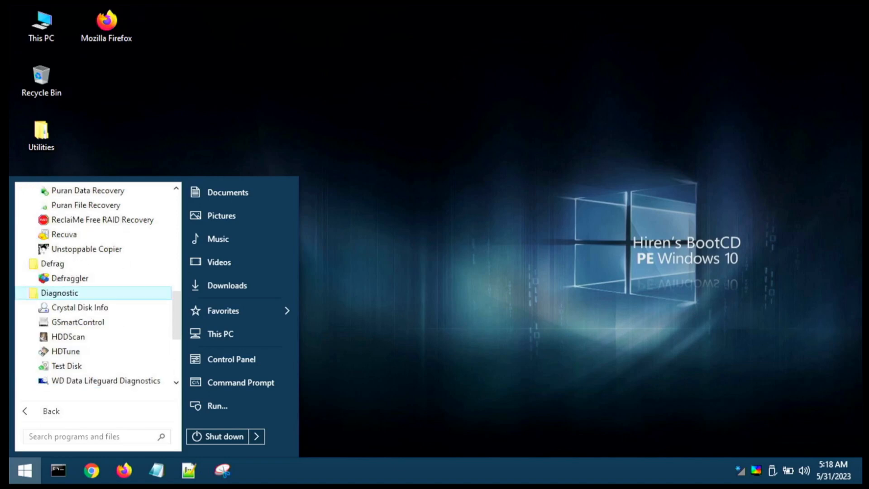
pyautogui.moveTo(68, 337)
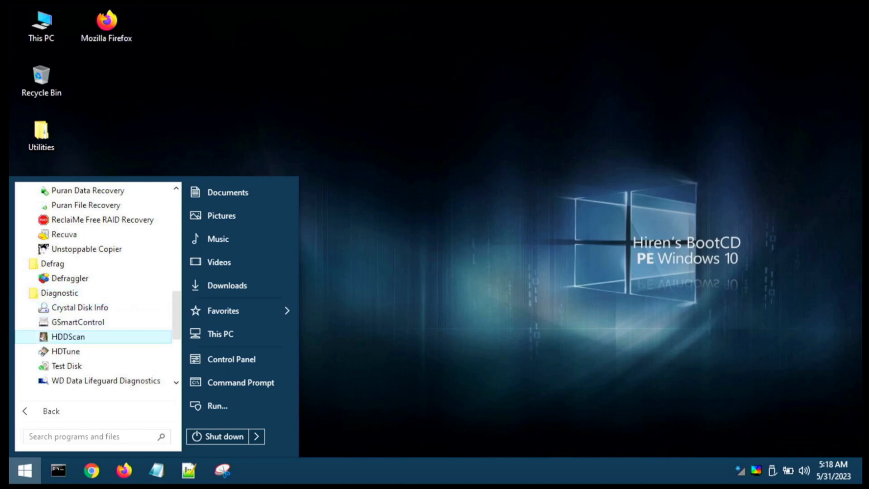
pyautogui.scroll(-3)
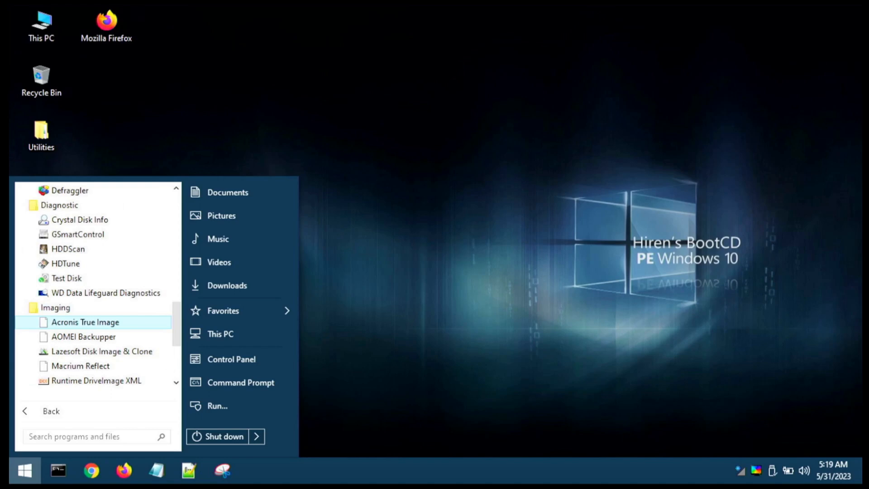
pyautogui.moveTo(83, 337)
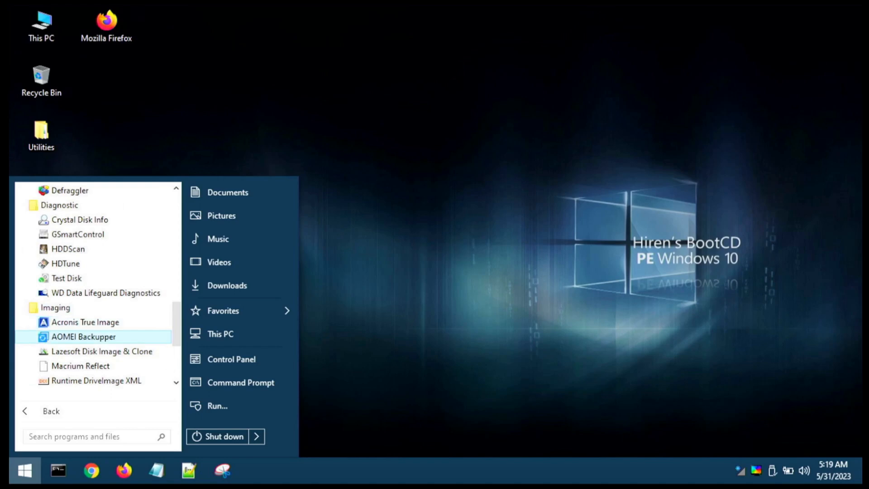
pyautogui.moveTo(101, 351)
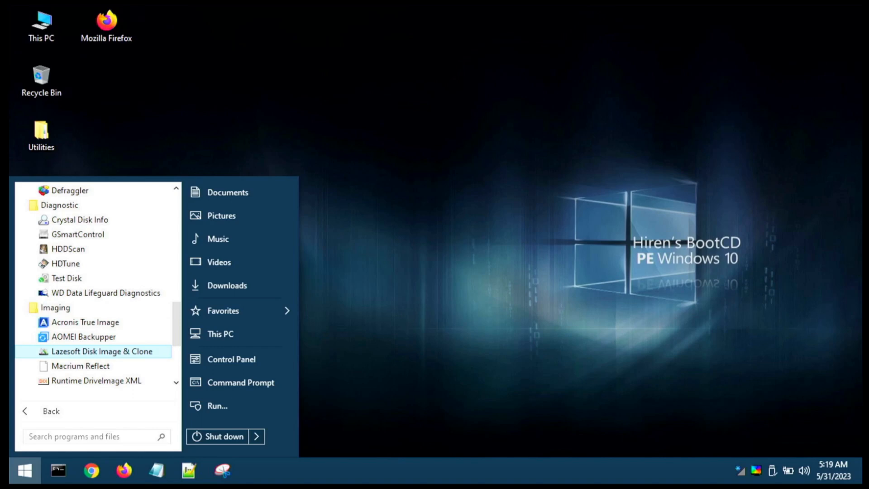
pyautogui.scroll(-3)
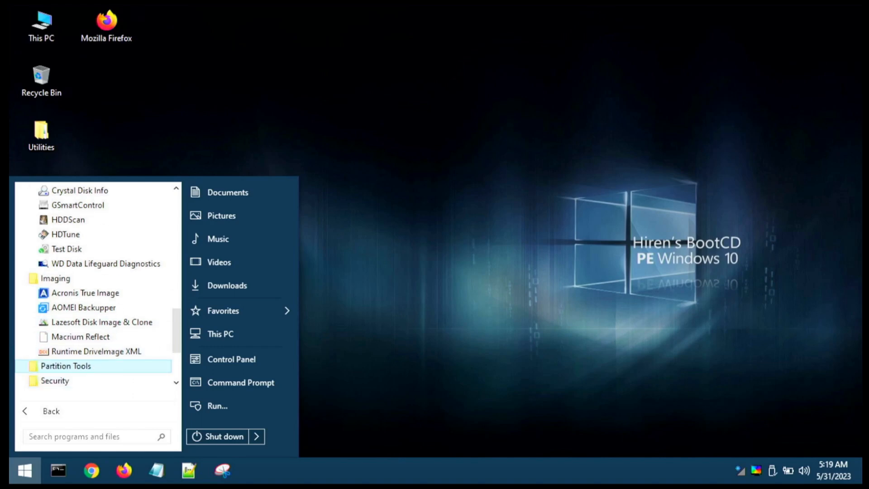
# - Expand the partitioning tools and scroll past Recovery and Removable Drive Tools to Security
pyautogui.click(65, 365)
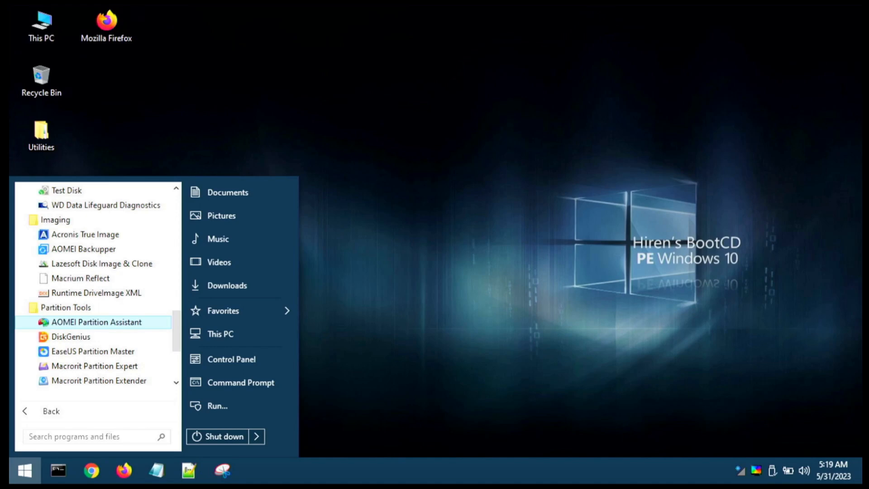
pyautogui.moveTo(93, 352)
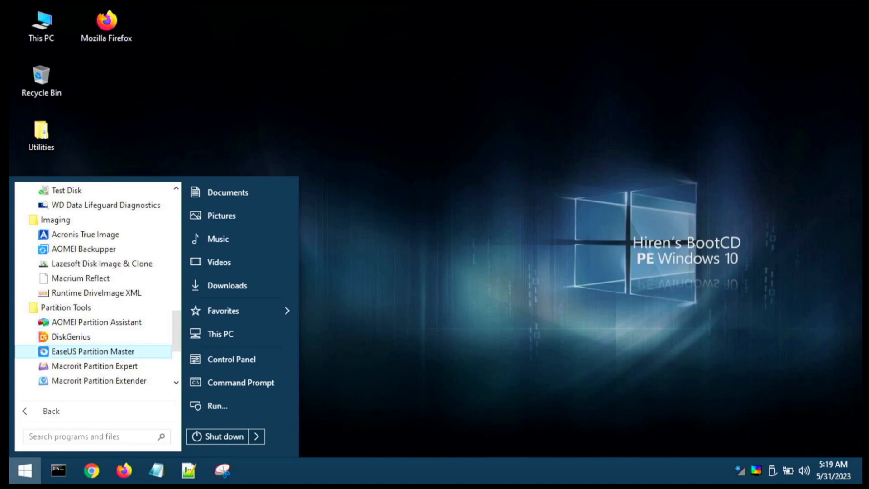
pyautogui.scroll(-3)
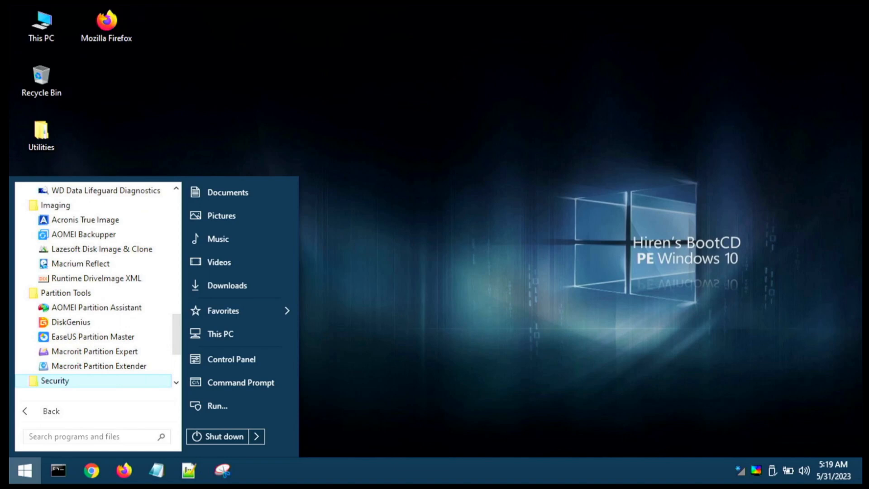
pyautogui.scroll(-3)
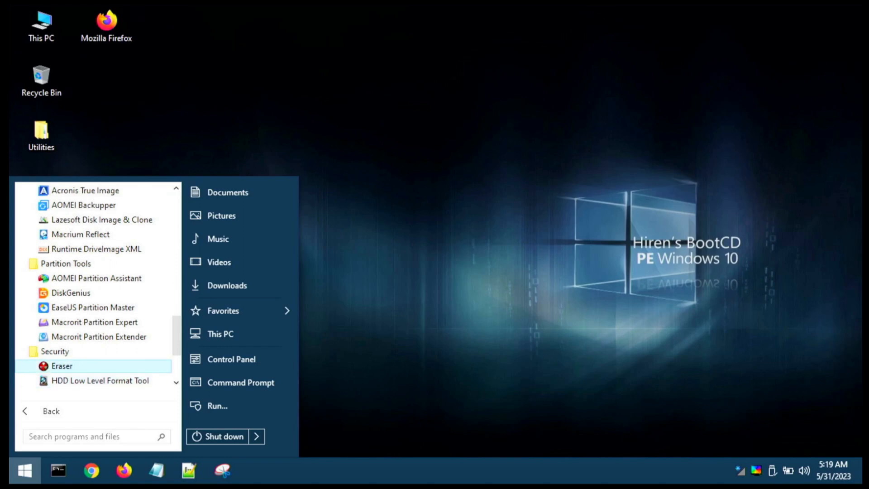
pyautogui.scroll(-3)
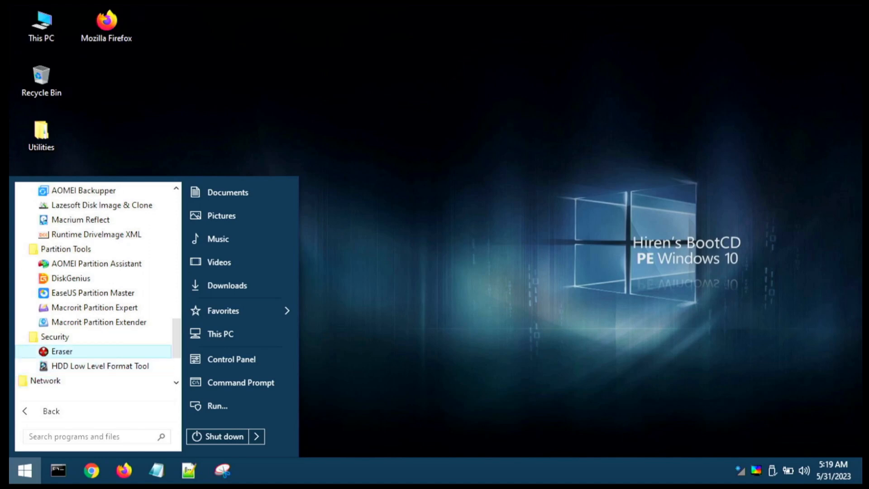
pyautogui.moveTo(101, 365)
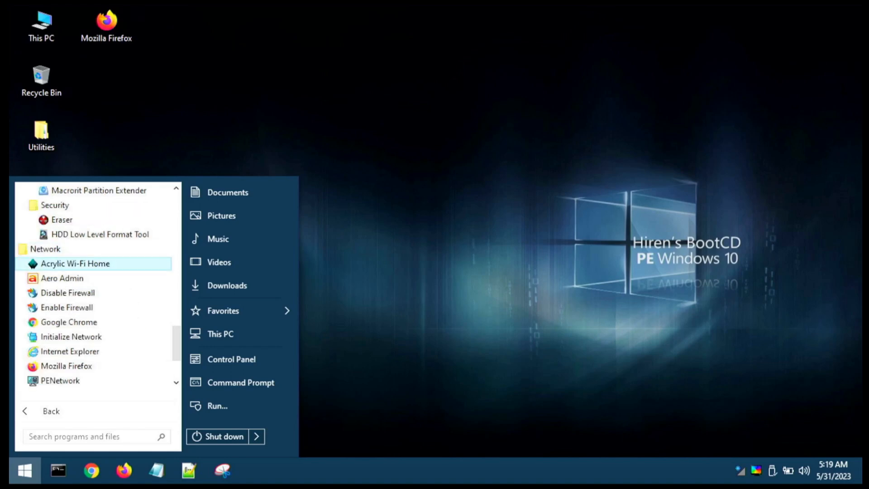
pyautogui.moveTo(66, 292)
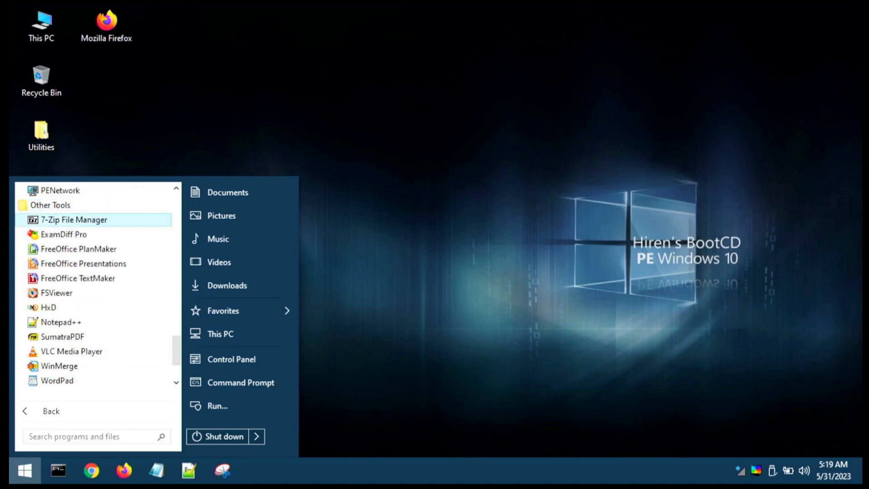
pyautogui.moveTo(64, 233)
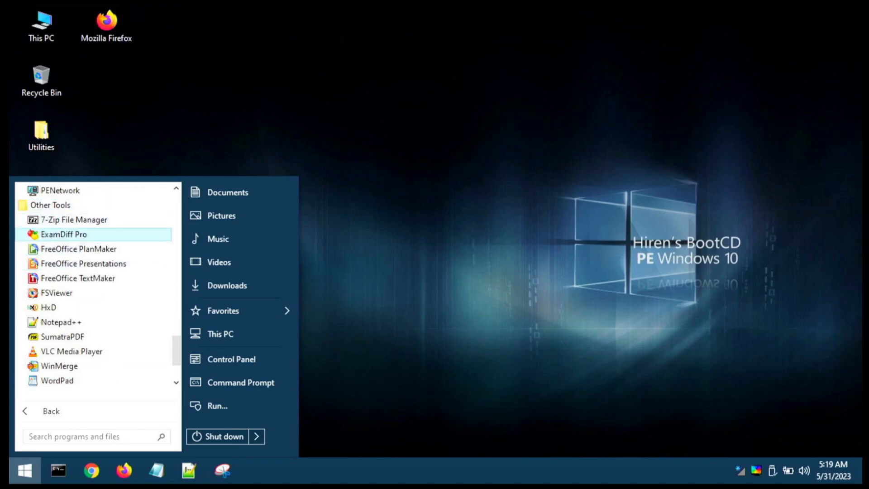
pyautogui.moveTo(78, 278)
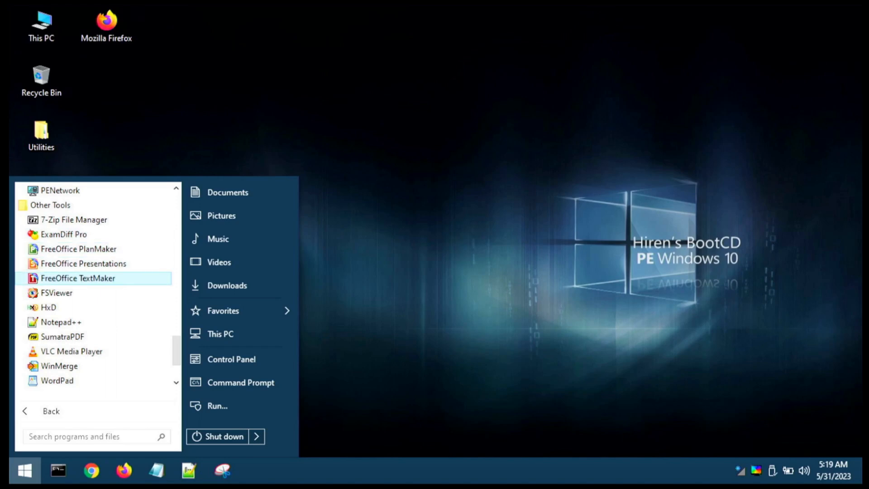
pyautogui.moveTo(83, 263)
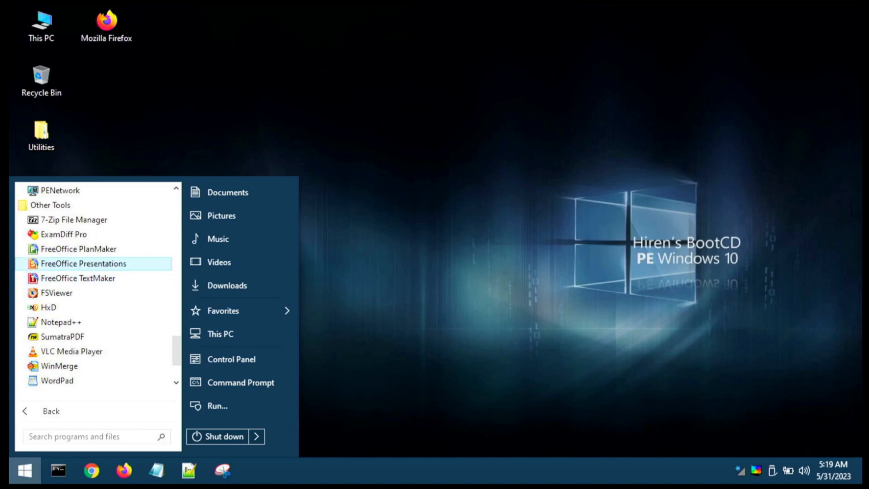
pyautogui.moveTo(48, 307)
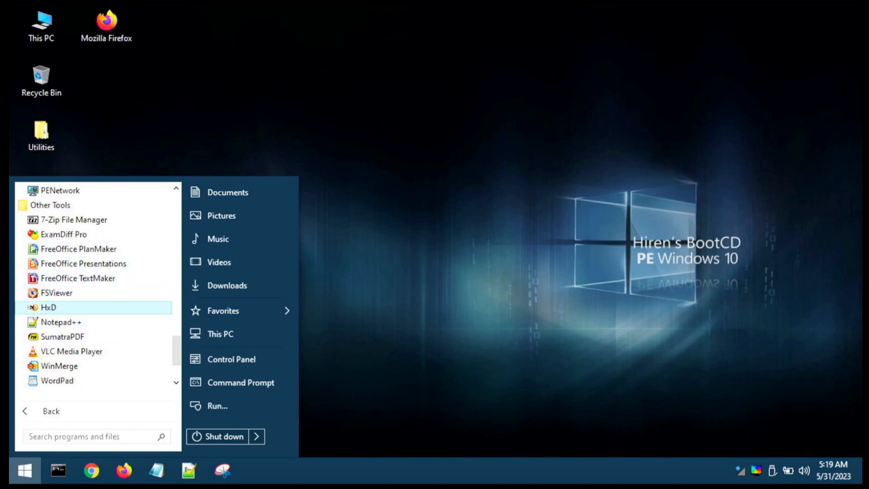
pyautogui.moveTo(71, 351)
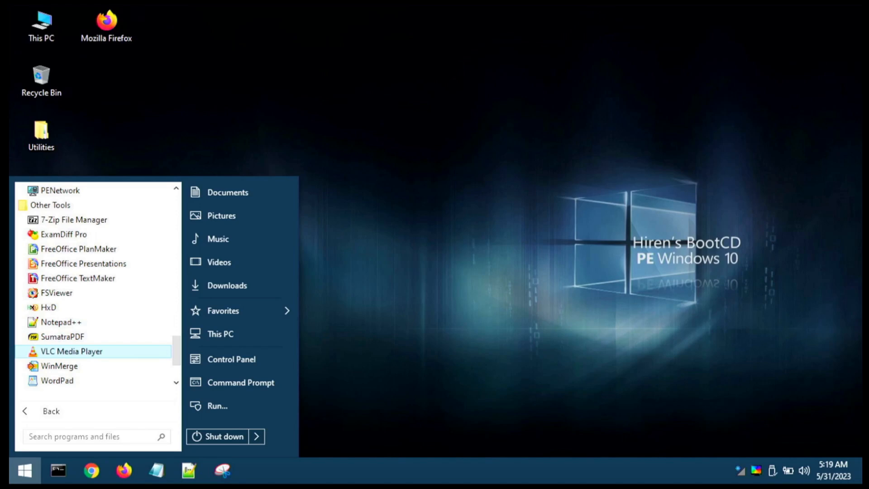
pyautogui.scroll(-3)
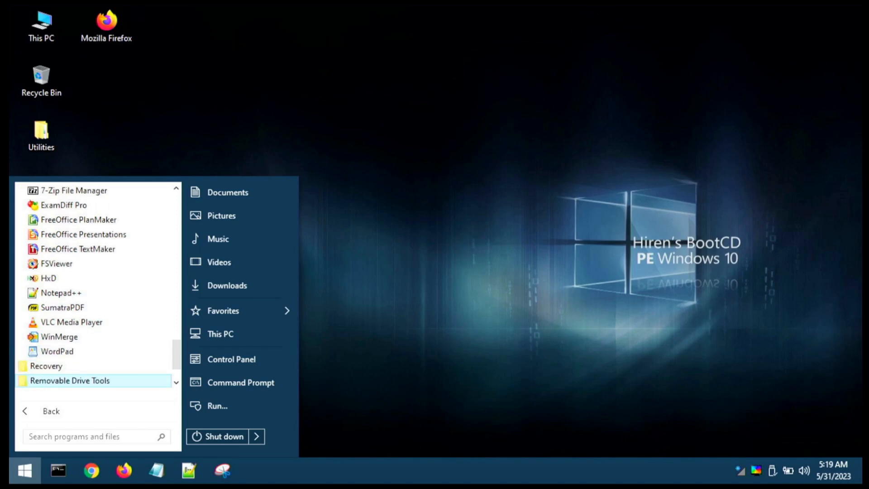
pyautogui.scroll(-3)
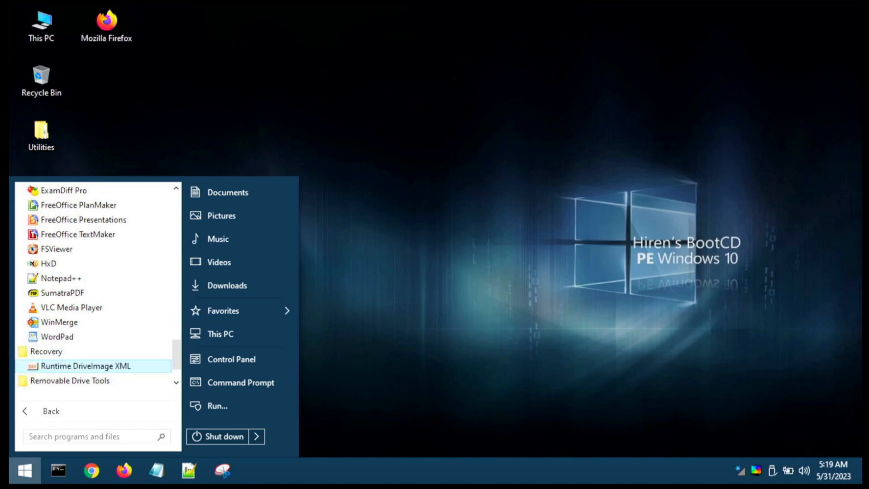
pyautogui.moveTo(69, 380)
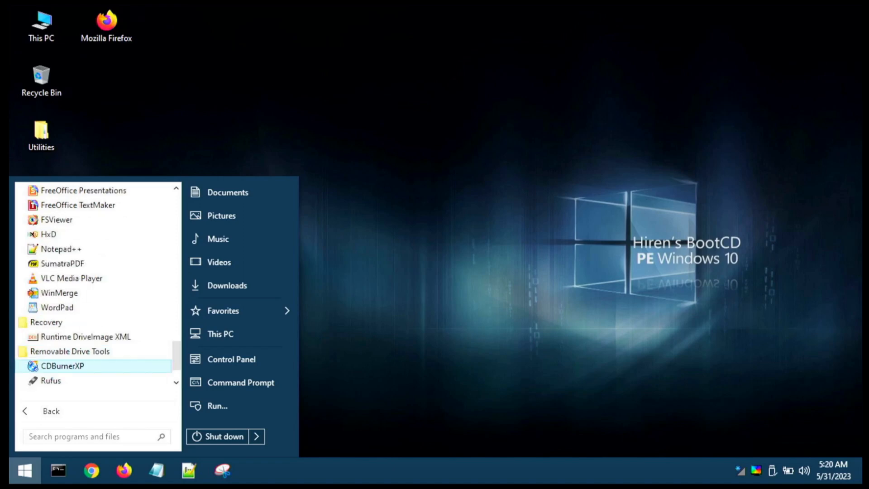
pyautogui.scroll(-3)
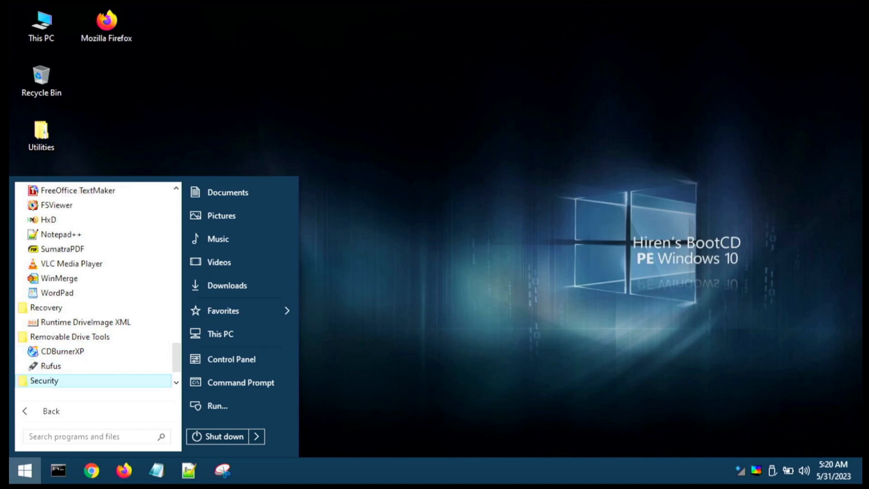
pyautogui.scroll(-3)
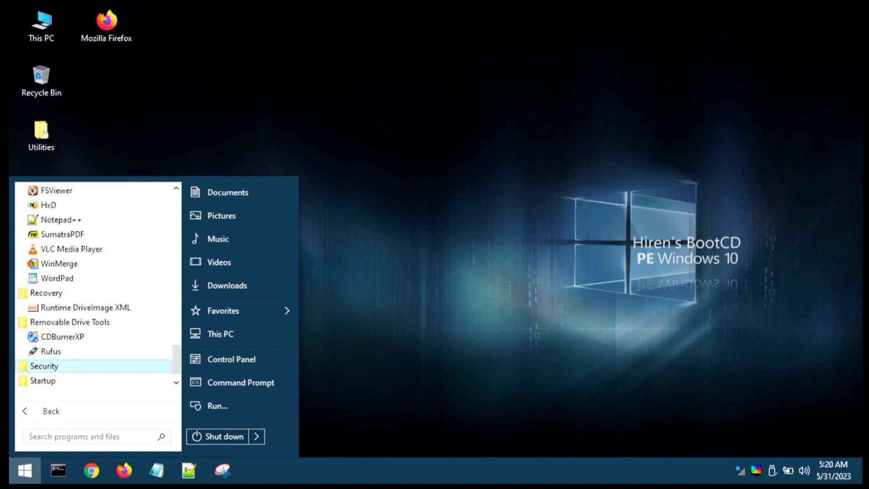
pyautogui.moveTo(50, 352)
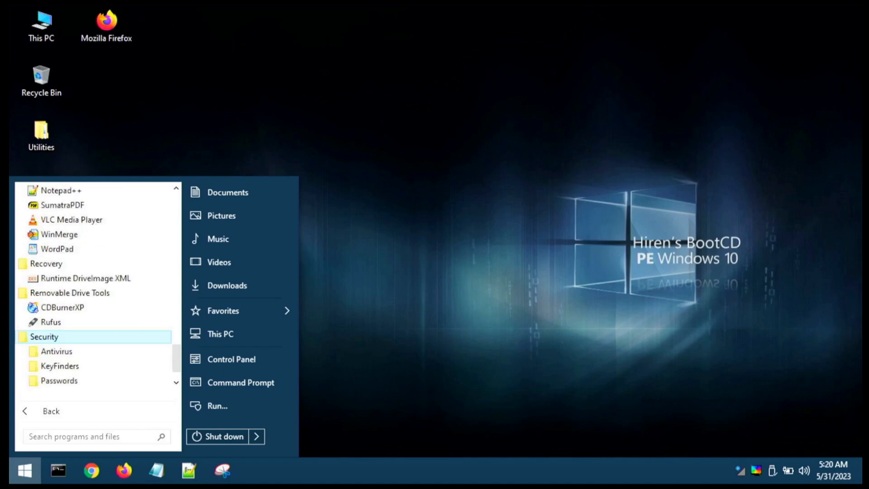
pyautogui.moveTo(55, 352)
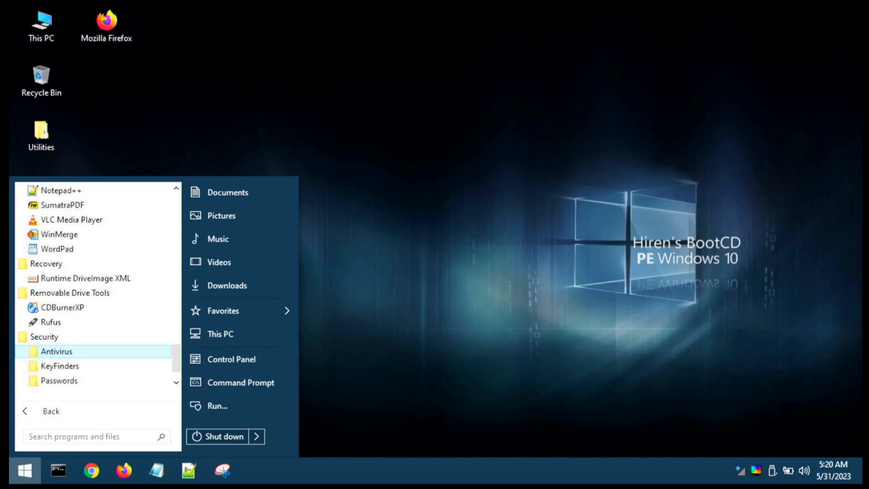
# - Expand the Security group's antivirus tools and scroll through its key-finder and password-recovery utilities
pyautogui.click(56, 352)
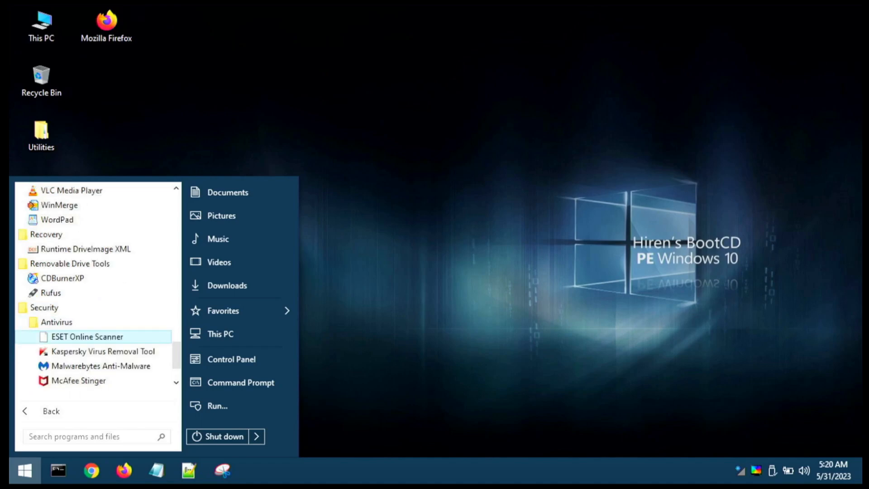
pyautogui.moveTo(100, 366)
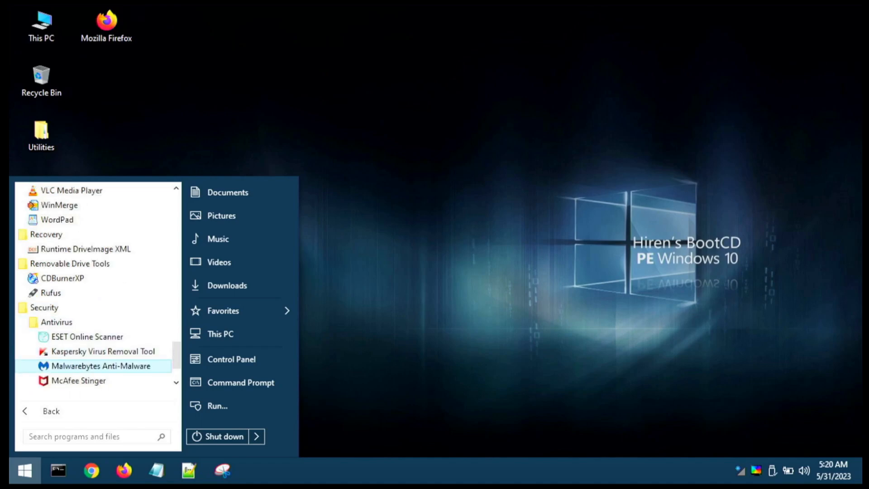
pyautogui.scroll(-3)
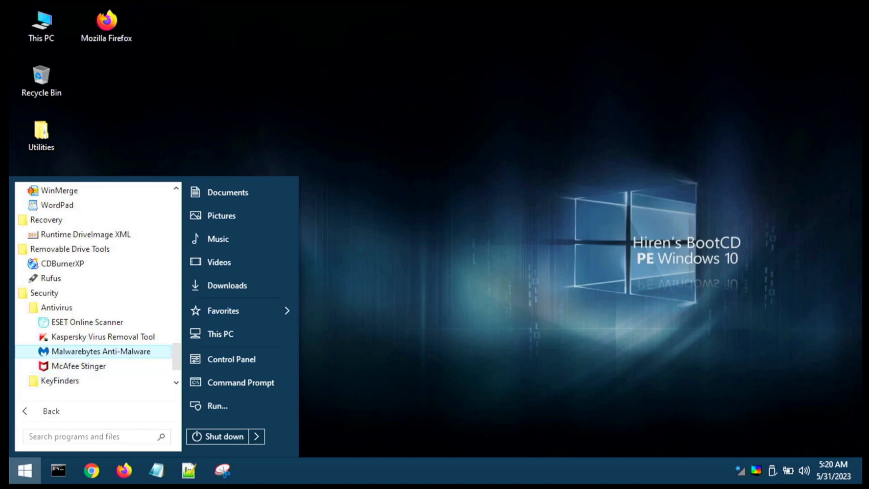
pyautogui.moveTo(103, 337)
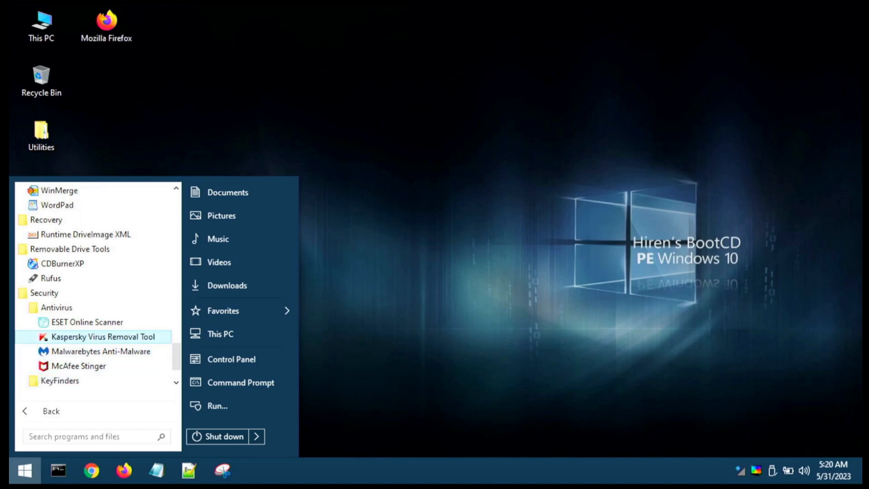
pyautogui.moveTo(87, 323)
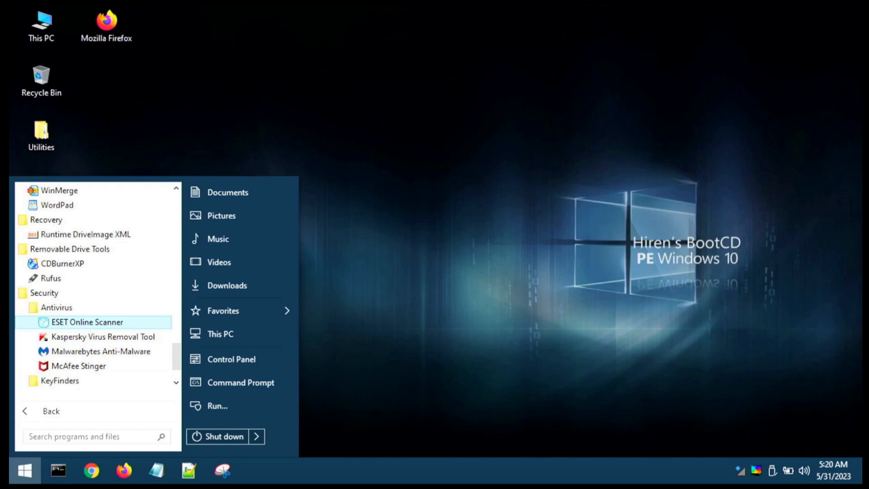
pyautogui.moveTo(102, 337)
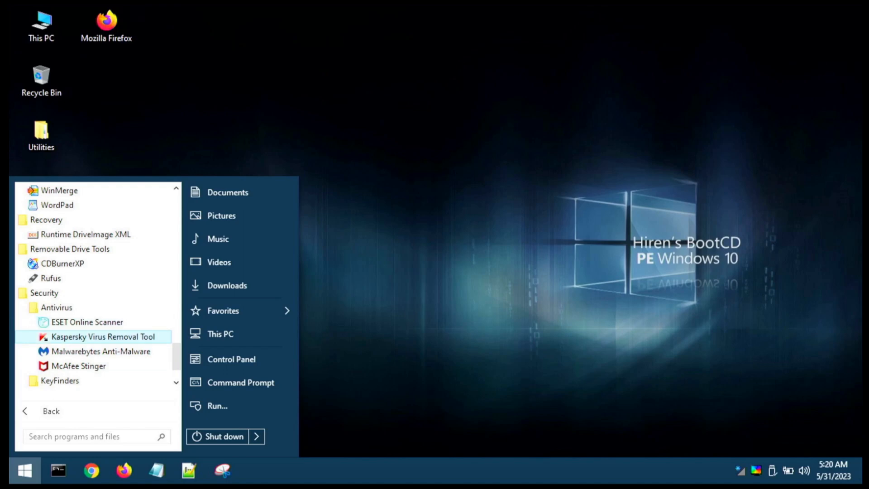
pyautogui.moveTo(77, 366)
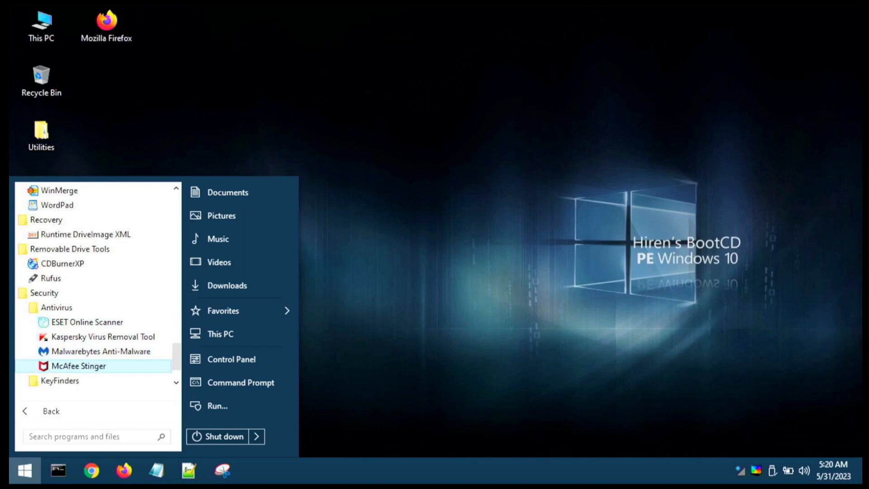
pyautogui.scroll(-3)
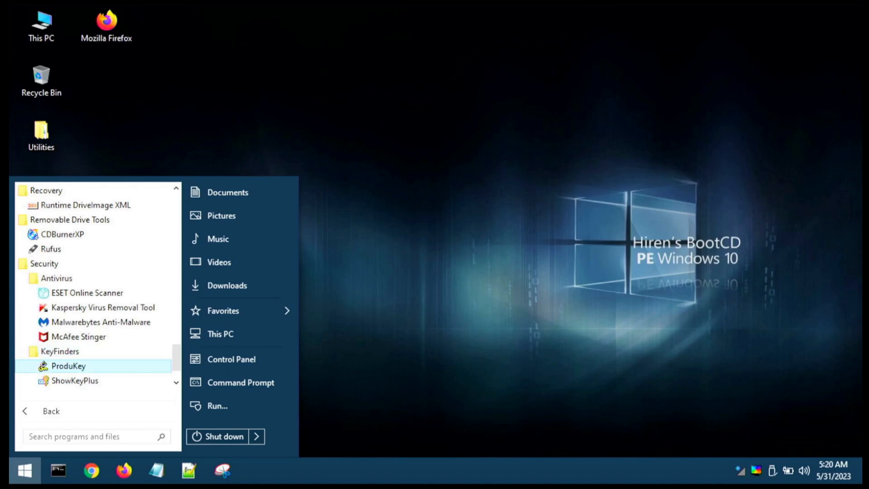
pyautogui.moveTo(75, 380)
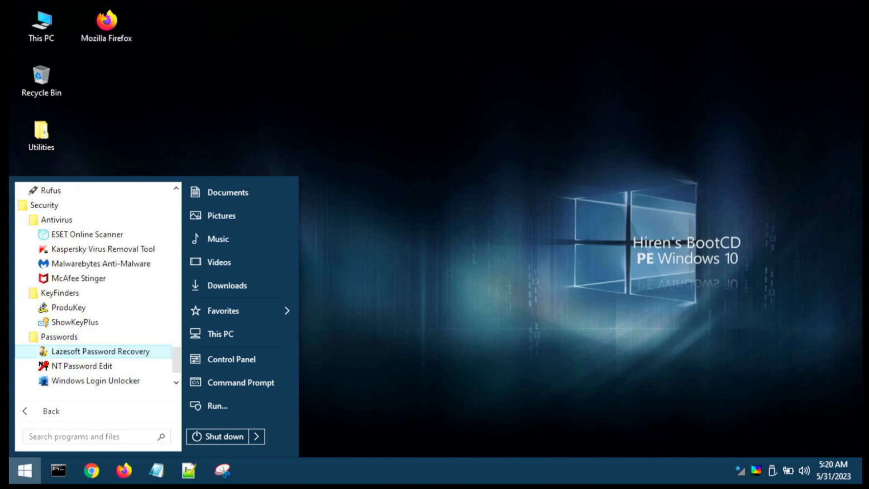
pyautogui.scroll(-3)
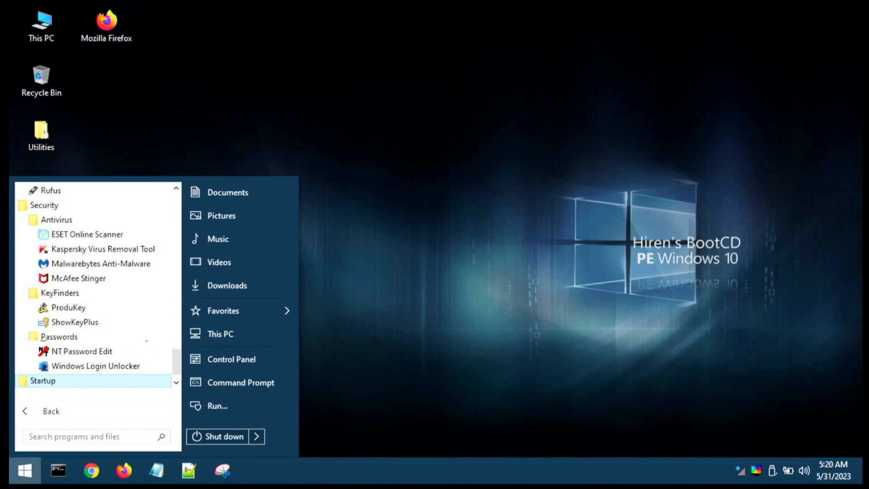
pyautogui.scroll(-3)
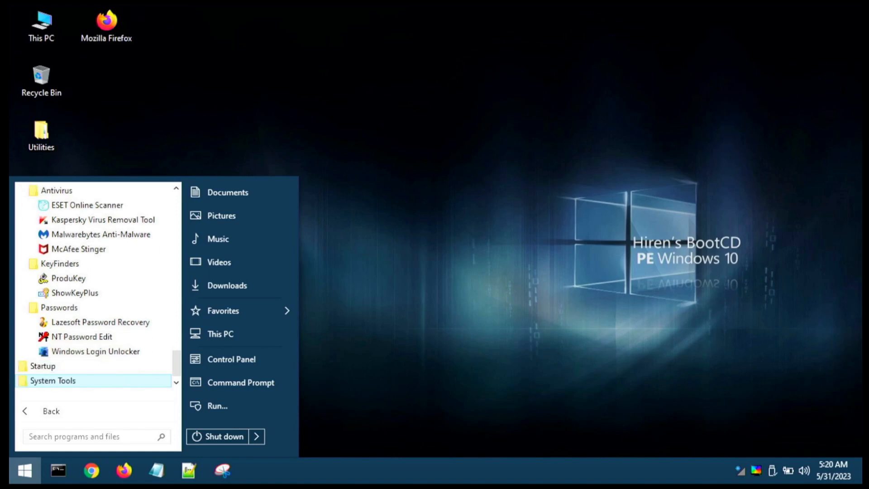
pyautogui.moveTo(42, 366)
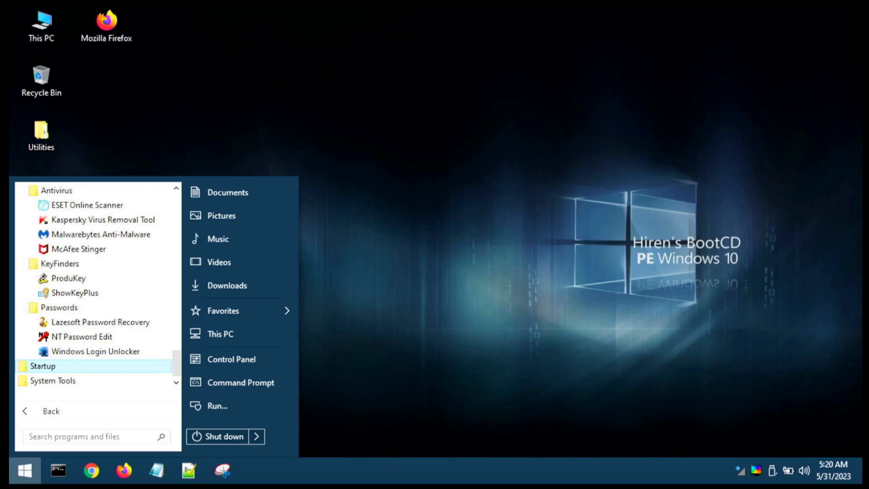
# - Expand the Startup and HW Info program groups and review their tools
pyautogui.click(43, 365)
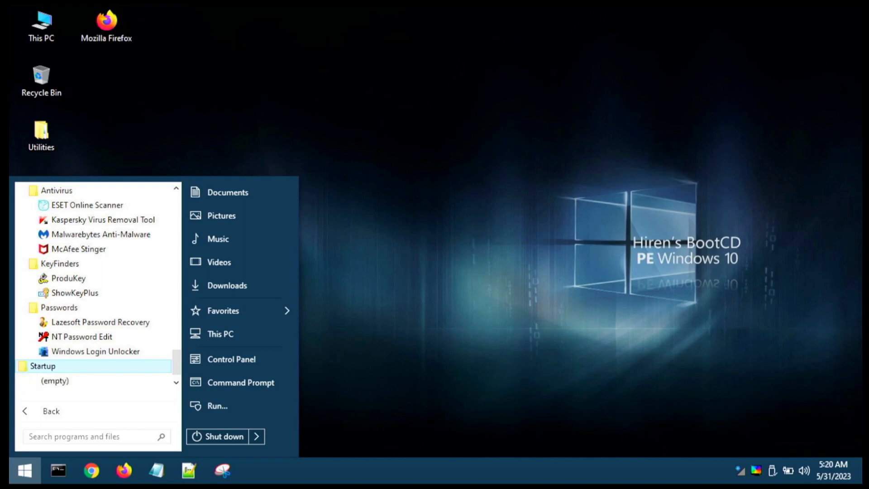
pyautogui.scroll(-3)
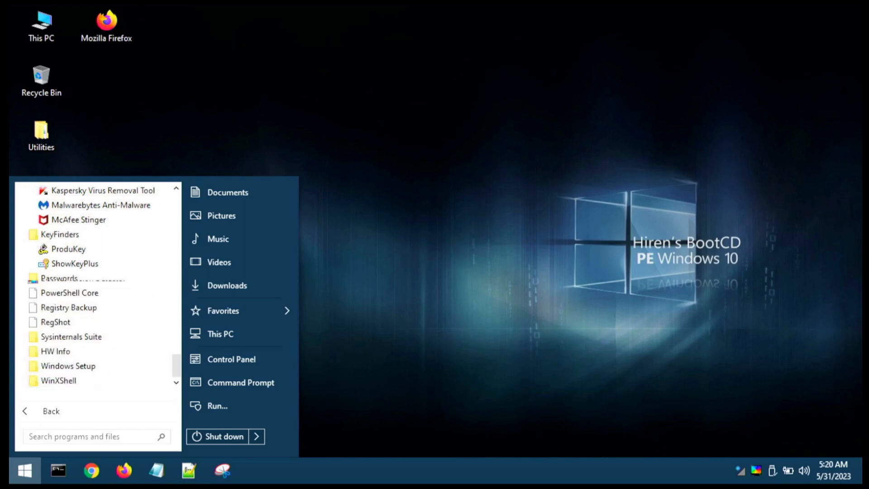
pyautogui.scroll(3)
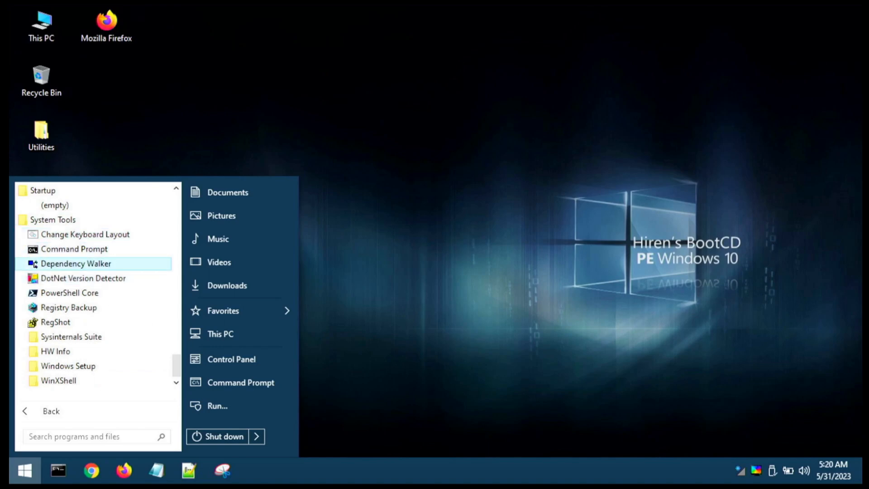
pyautogui.moveTo(69, 292)
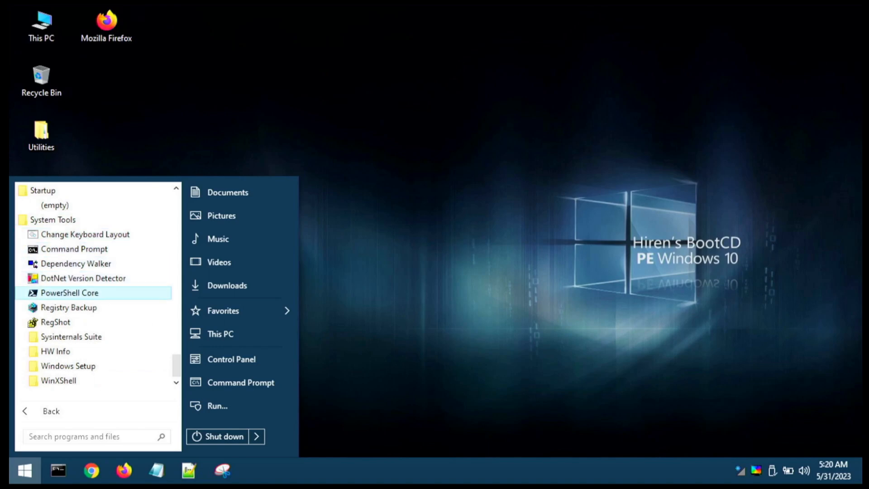
pyautogui.moveTo(55, 322)
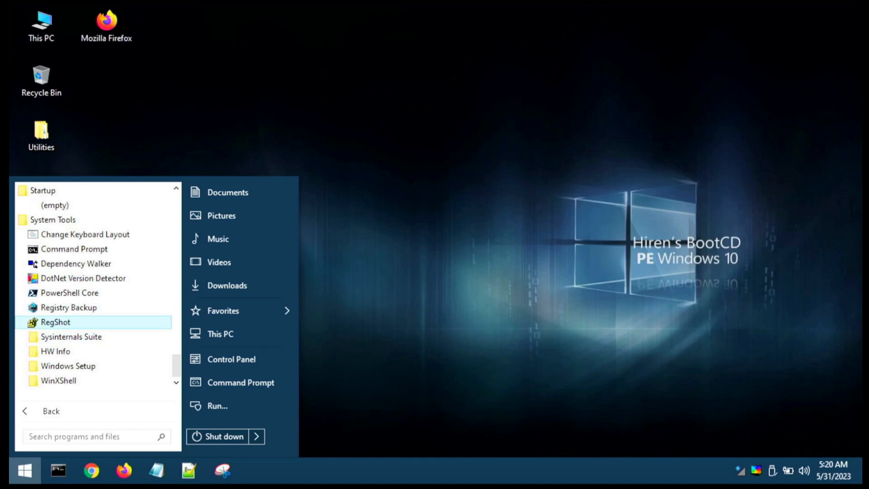
pyautogui.moveTo(220, 334)
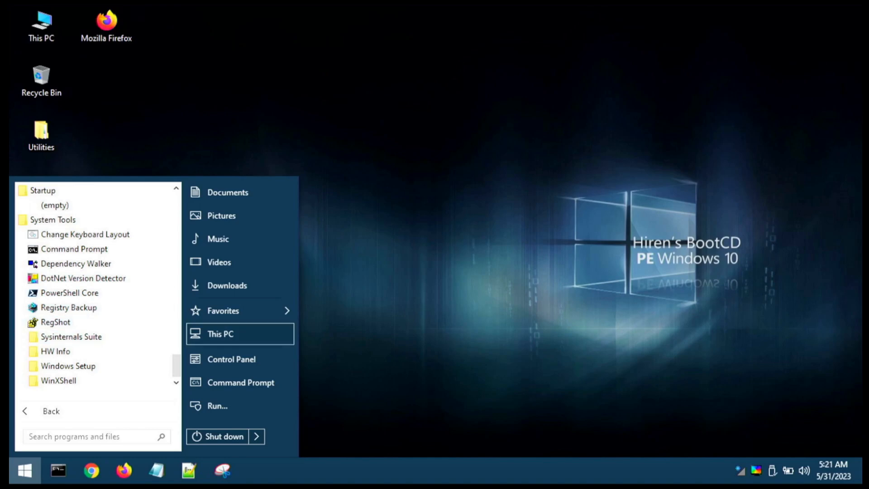
pyautogui.moveTo(71, 337)
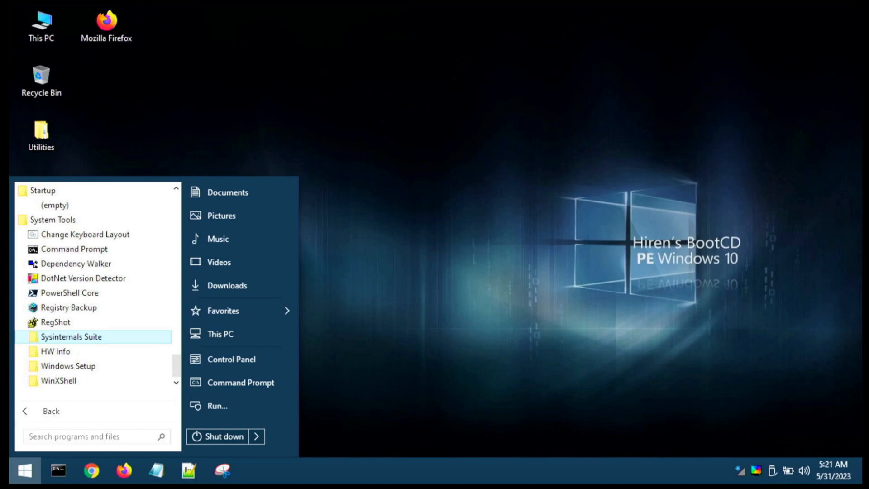
pyautogui.click(56, 351)
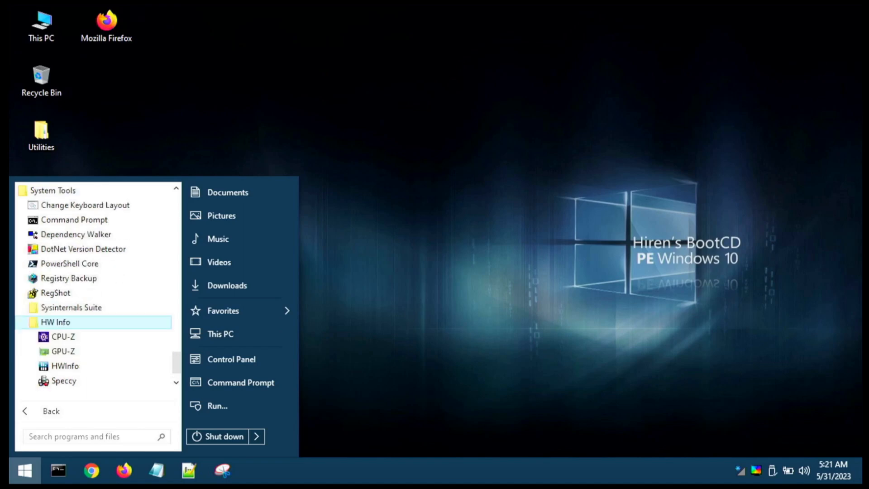
pyautogui.moveTo(223, 311)
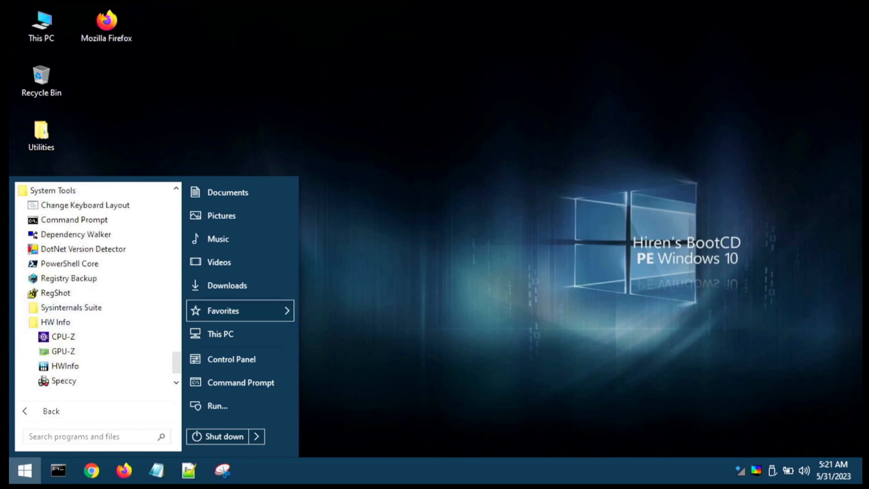
pyautogui.moveTo(55, 323)
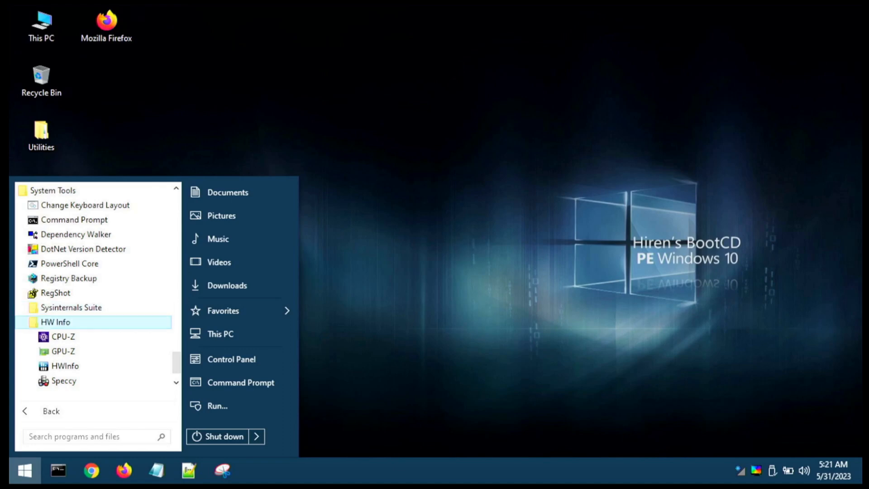
pyautogui.moveTo(65, 365)
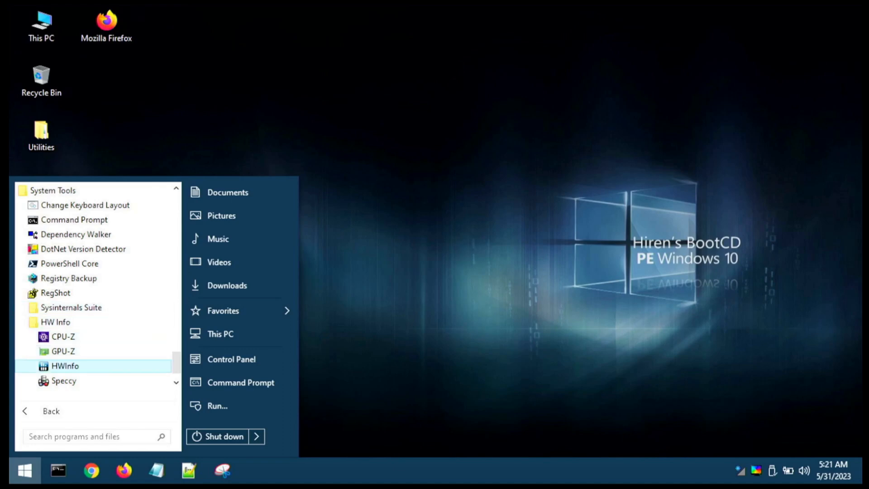
pyautogui.scroll(-3)
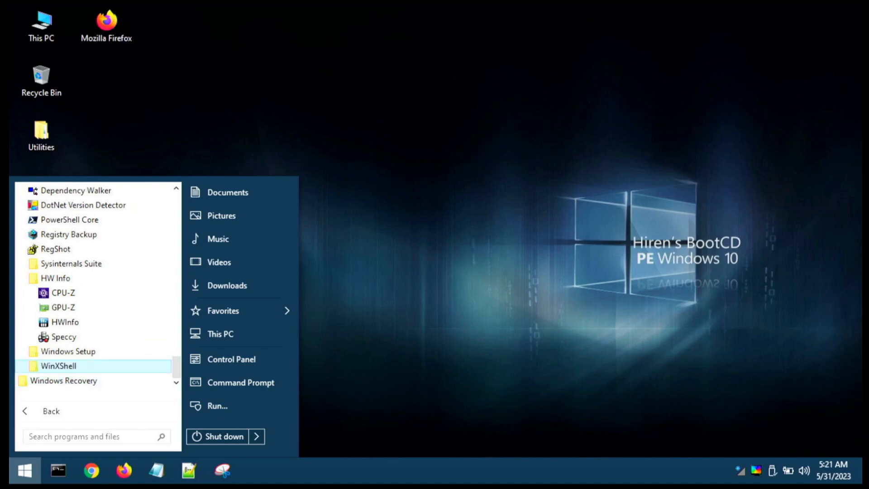
# - Expand Windows Setup and scroll to the end through WinXShell and Windows Recovery
pyautogui.click(68, 351)
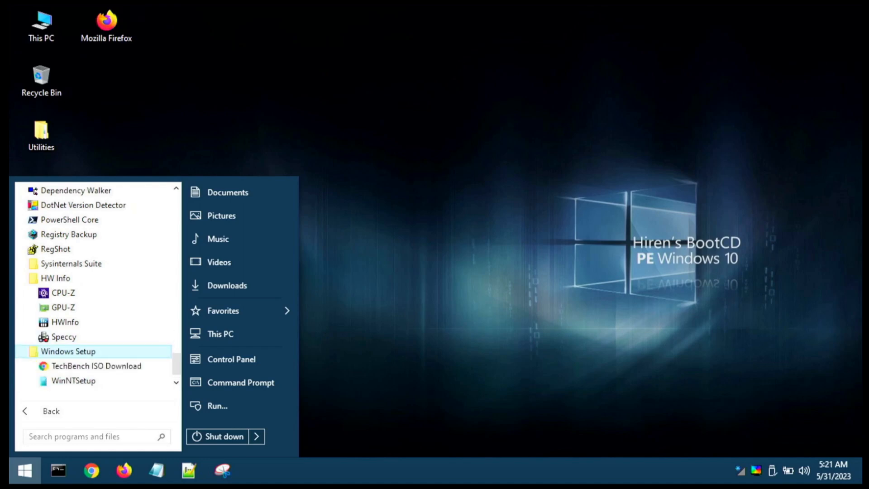
pyautogui.scroll(-3)
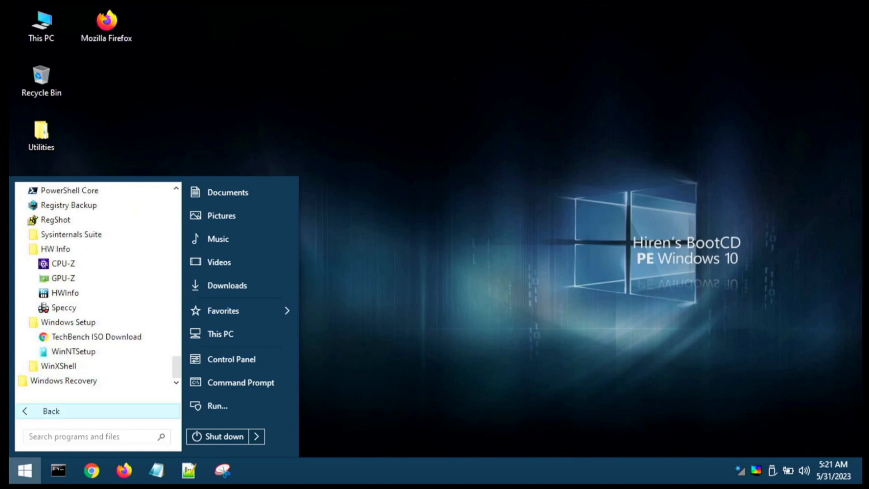
pyautogui.scroll(-3)
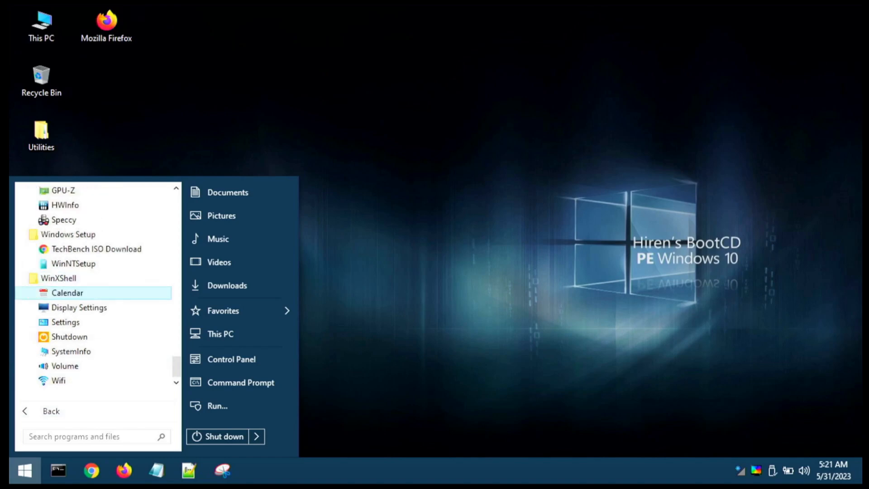
pyautogui.moveTo(58, 380)
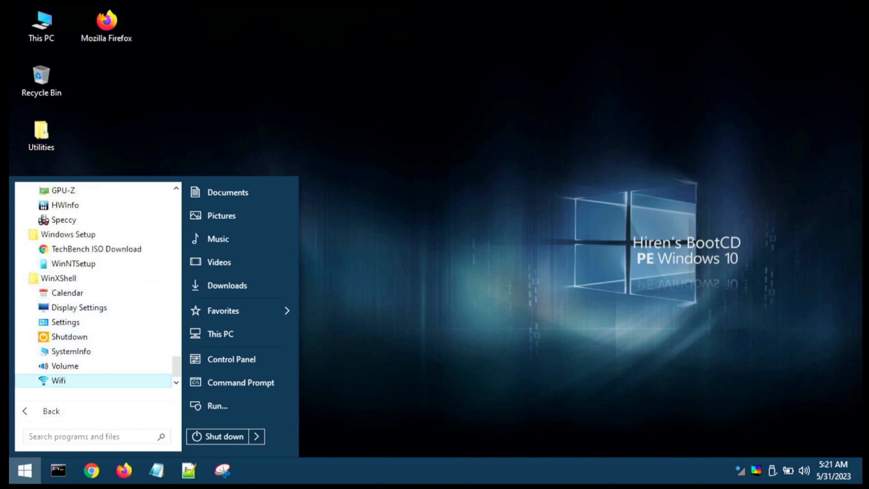
pyautogui.scroll(-3)
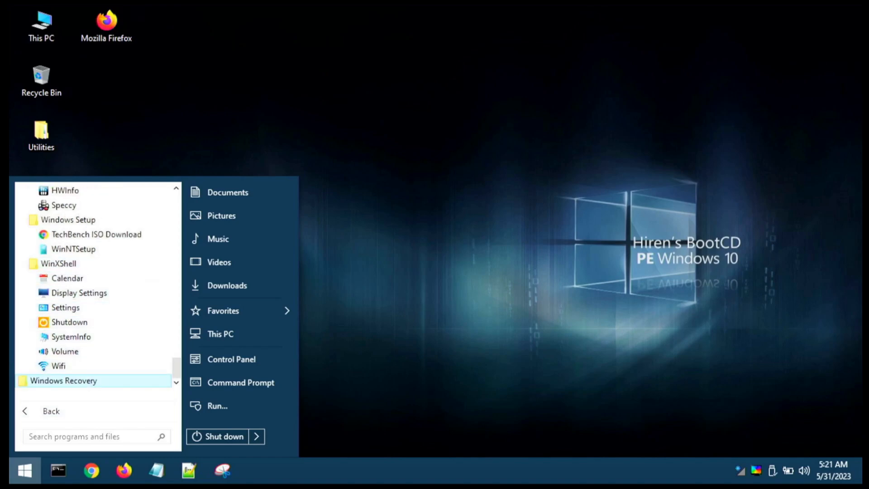
pyautogui.scroll(-3)
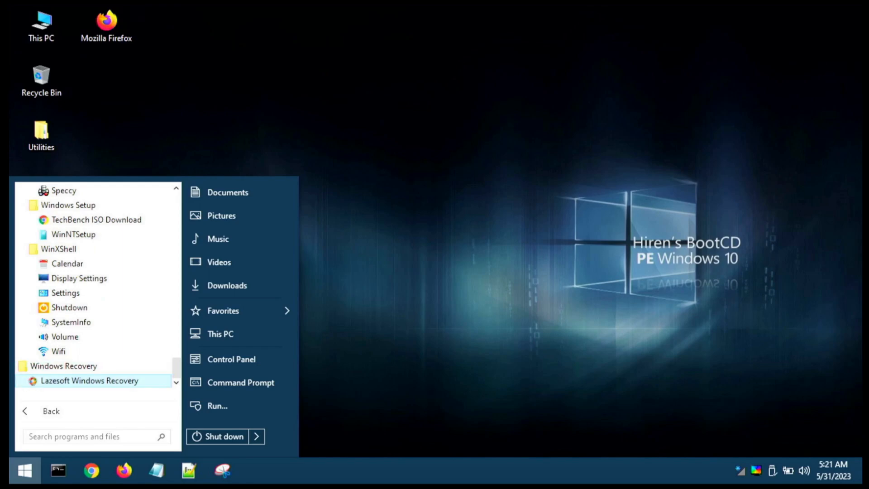